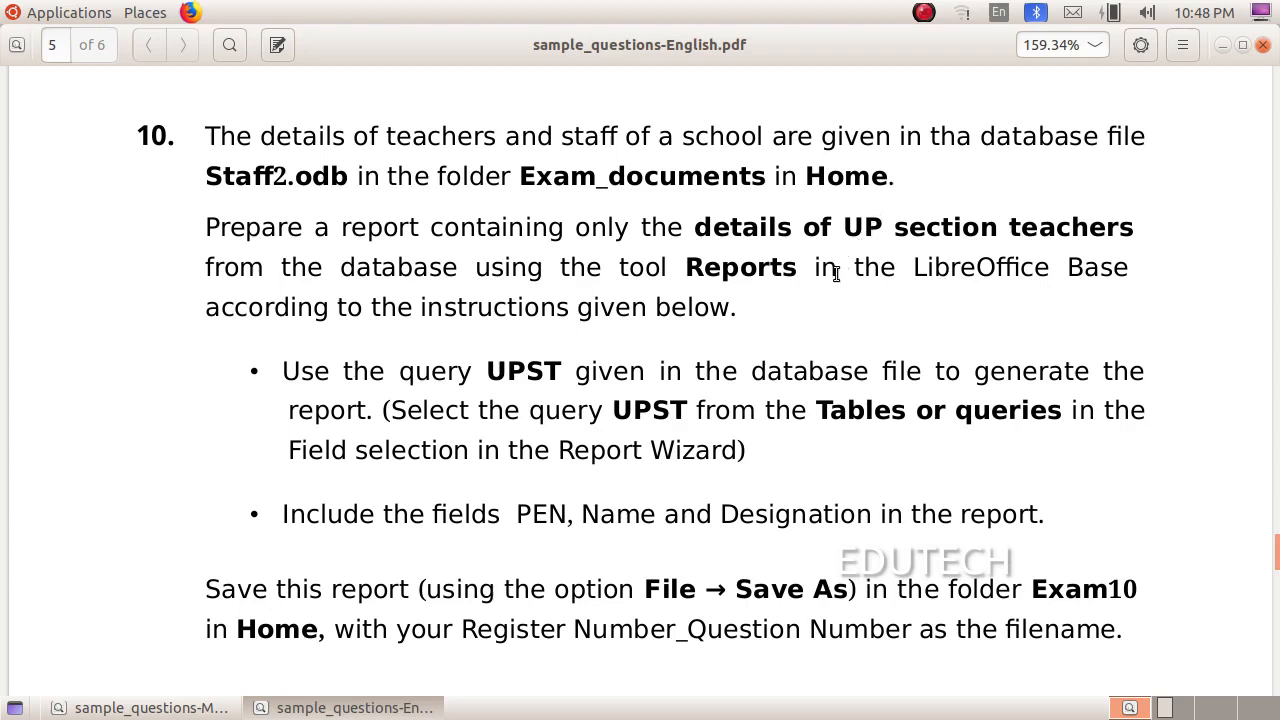
{"action": "mouse_move", "coordinate": [790, 282]}
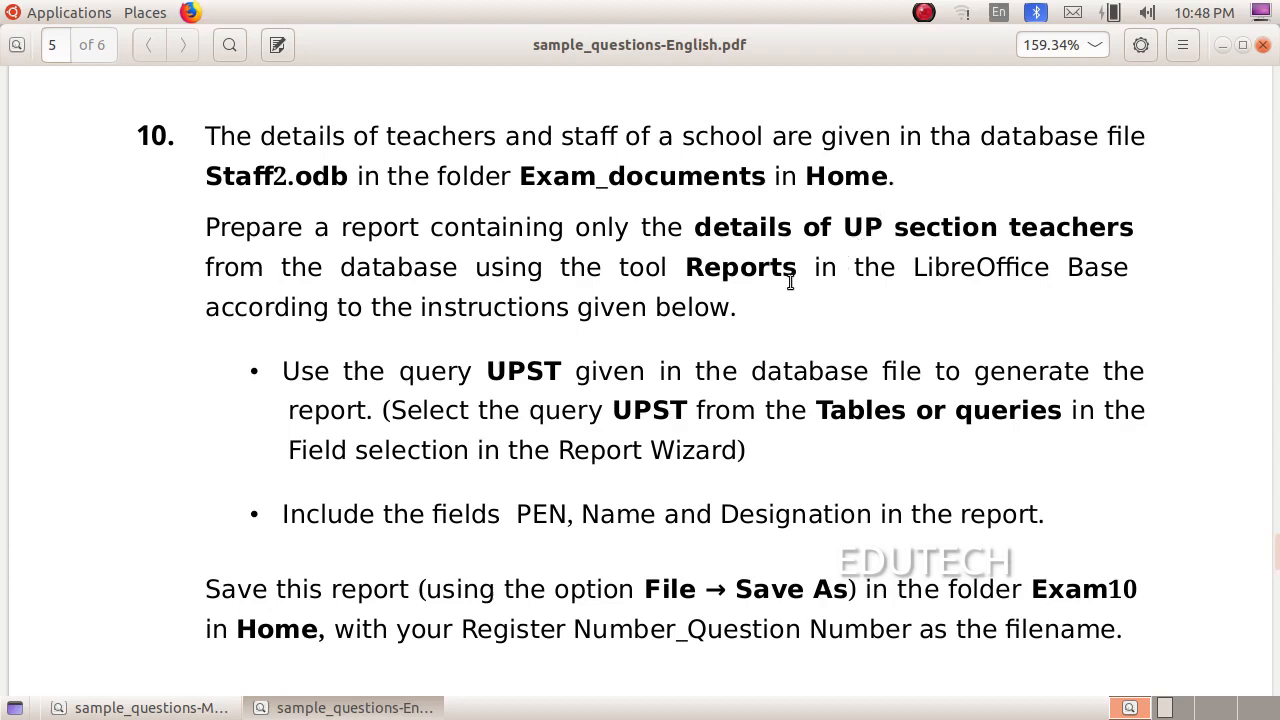
{"action": "mouse_move", "coordinate": [330, 172]}
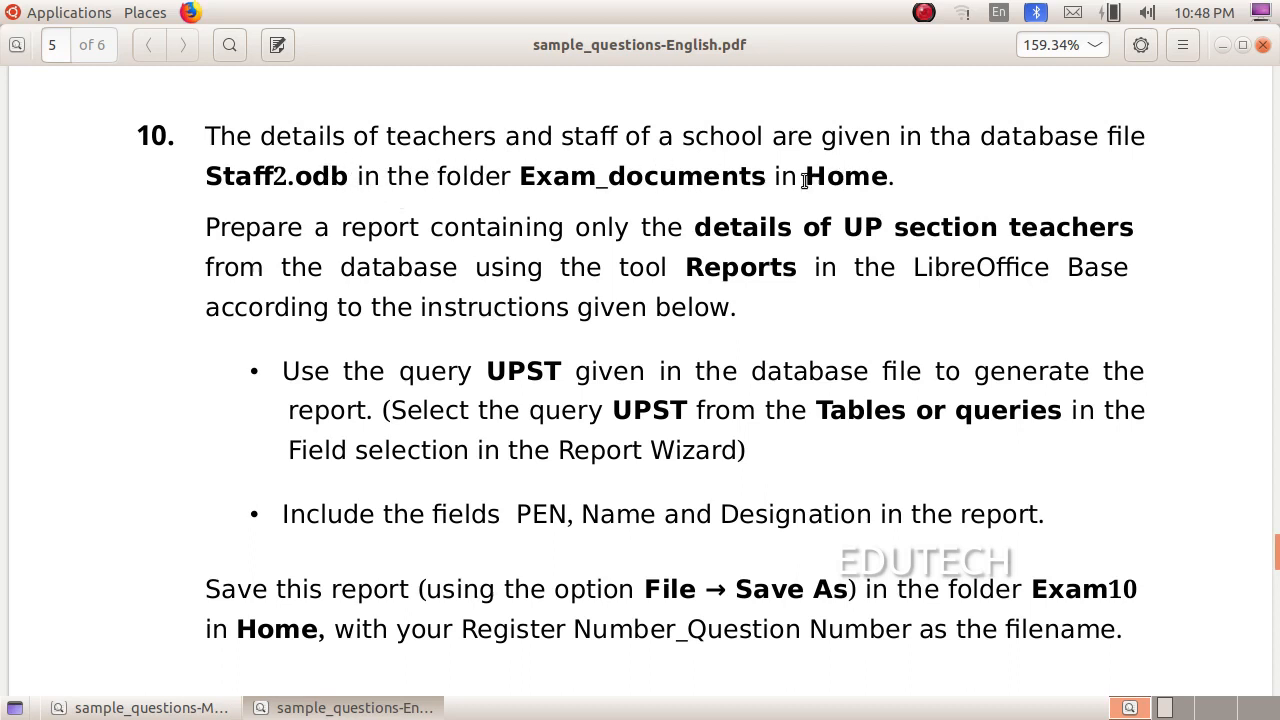
{"action": "mouse_move", "coordinate": [264, 186]}
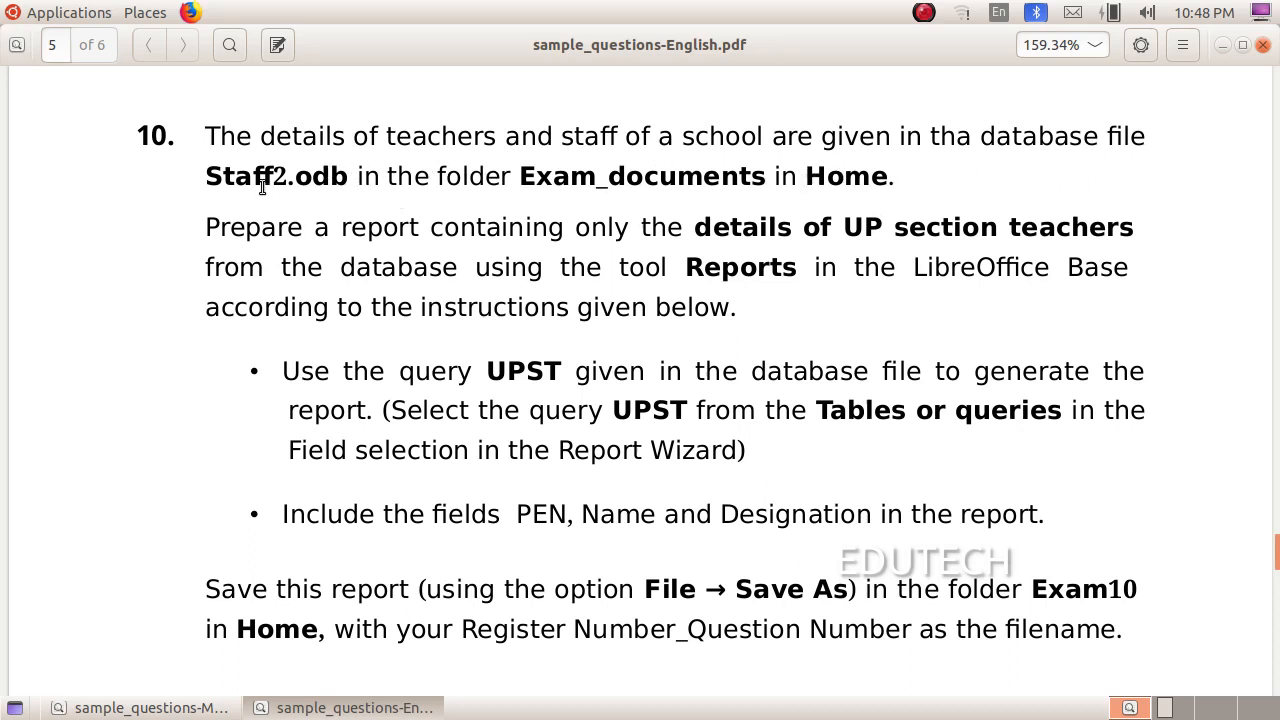
{"action": "mouse_move", "coordinate": [576, 198]}
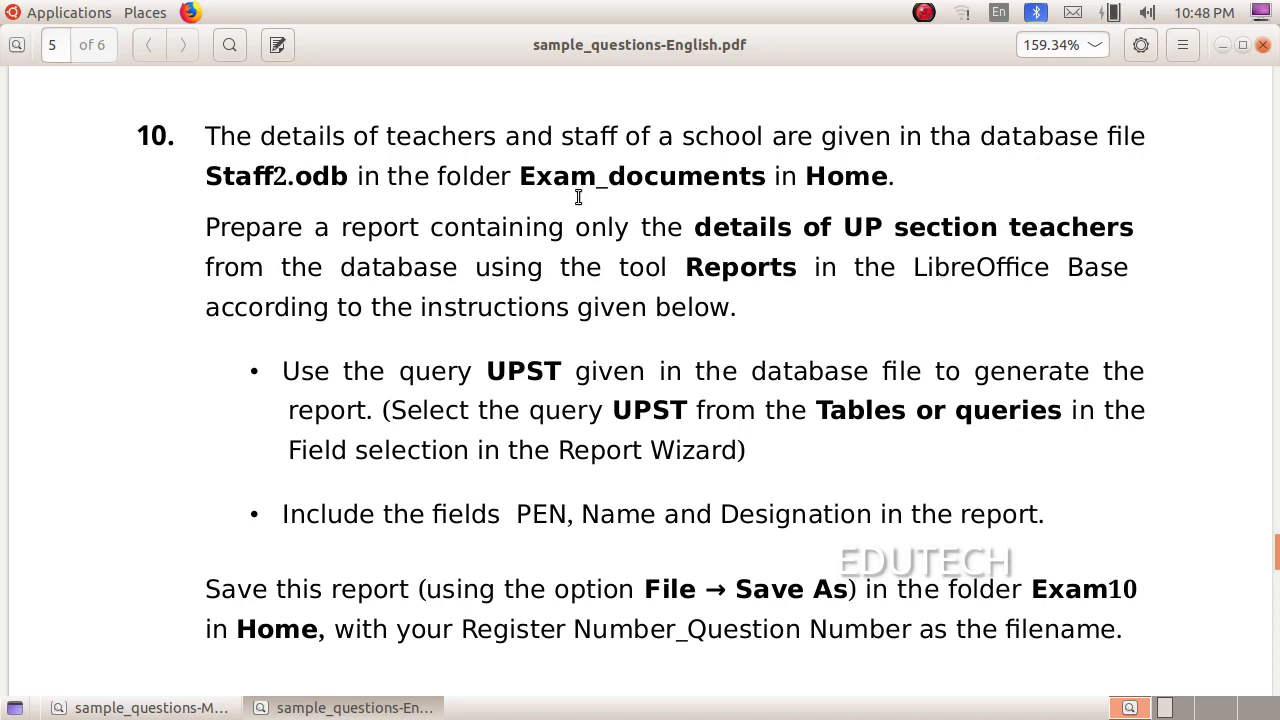
{"action": "mouse_move", "coordinate": [444, 244]}
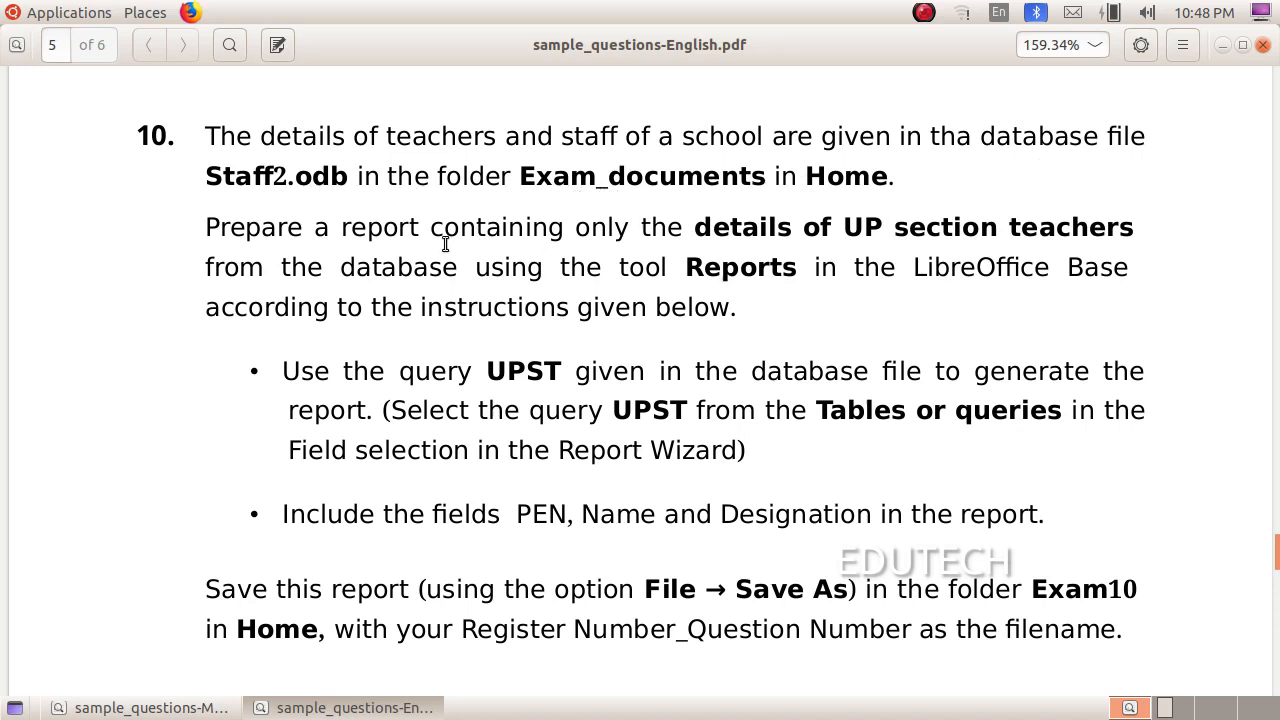
{"action": "mouse_move", "coordinate": [722, 236]}
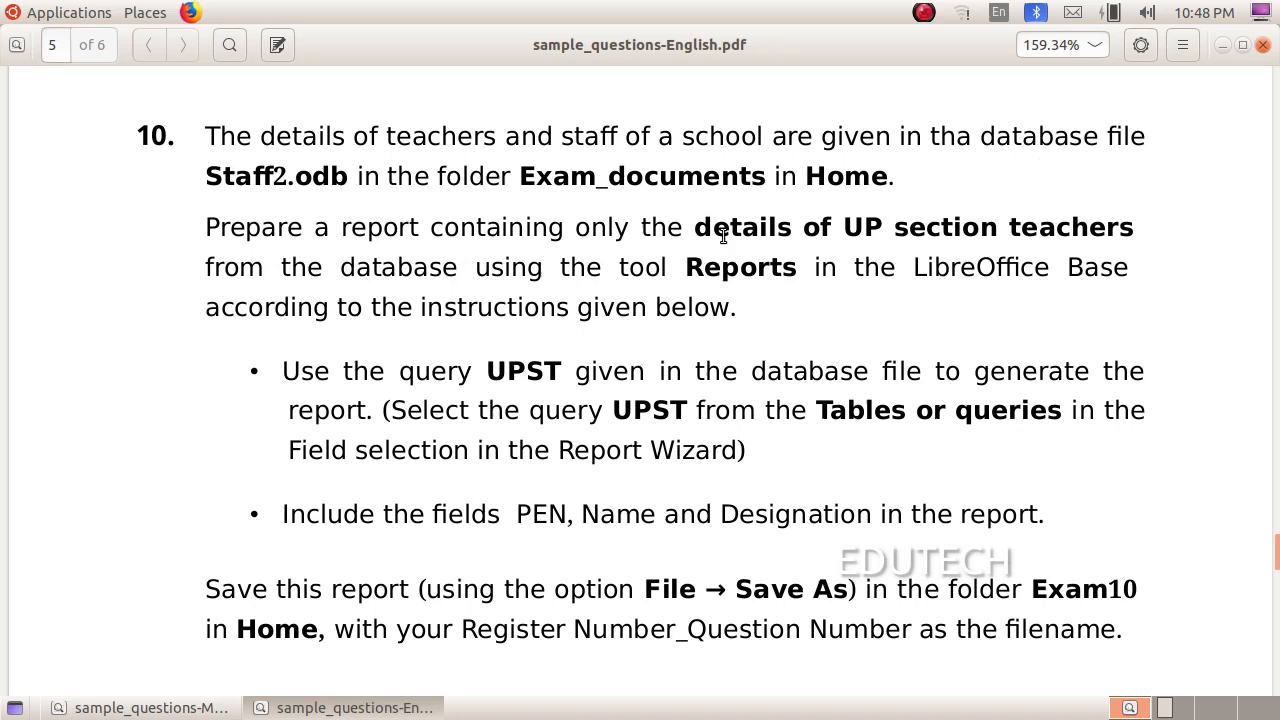
{"action": "mouse_move", "coordinate": [288, 296]}
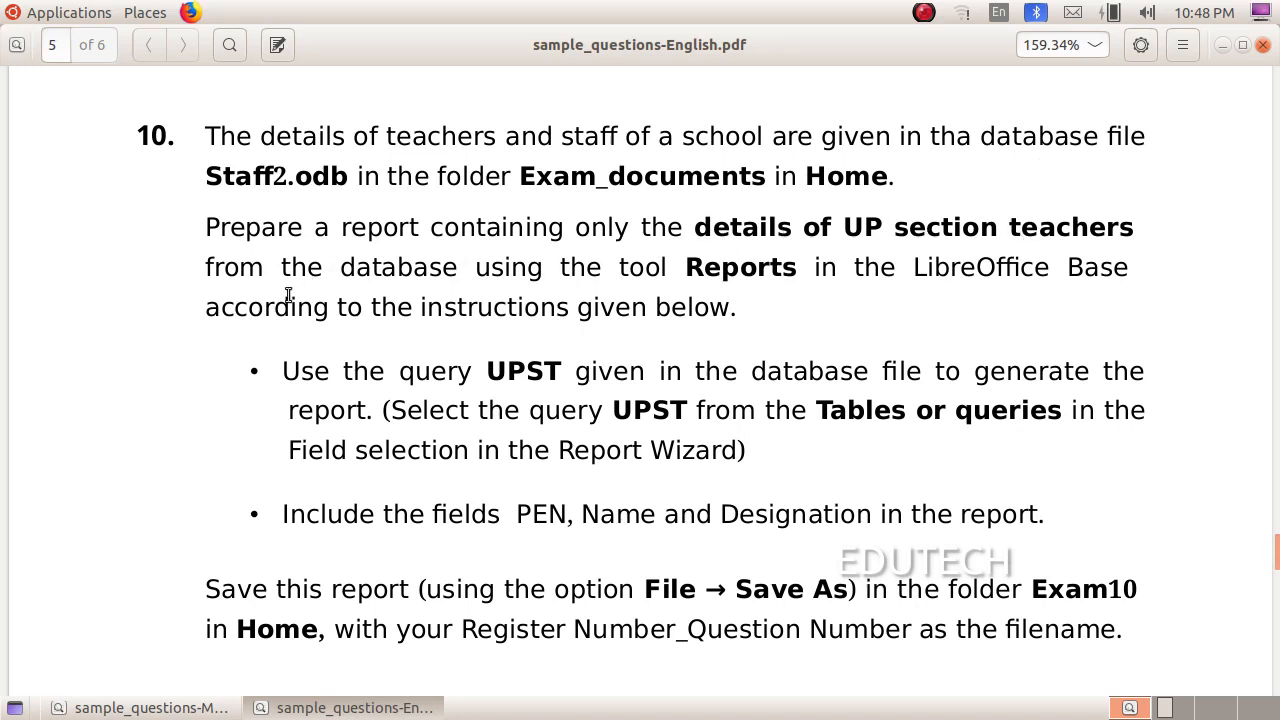
{"action": "mouse_move", "coordinate": [32, 356]}
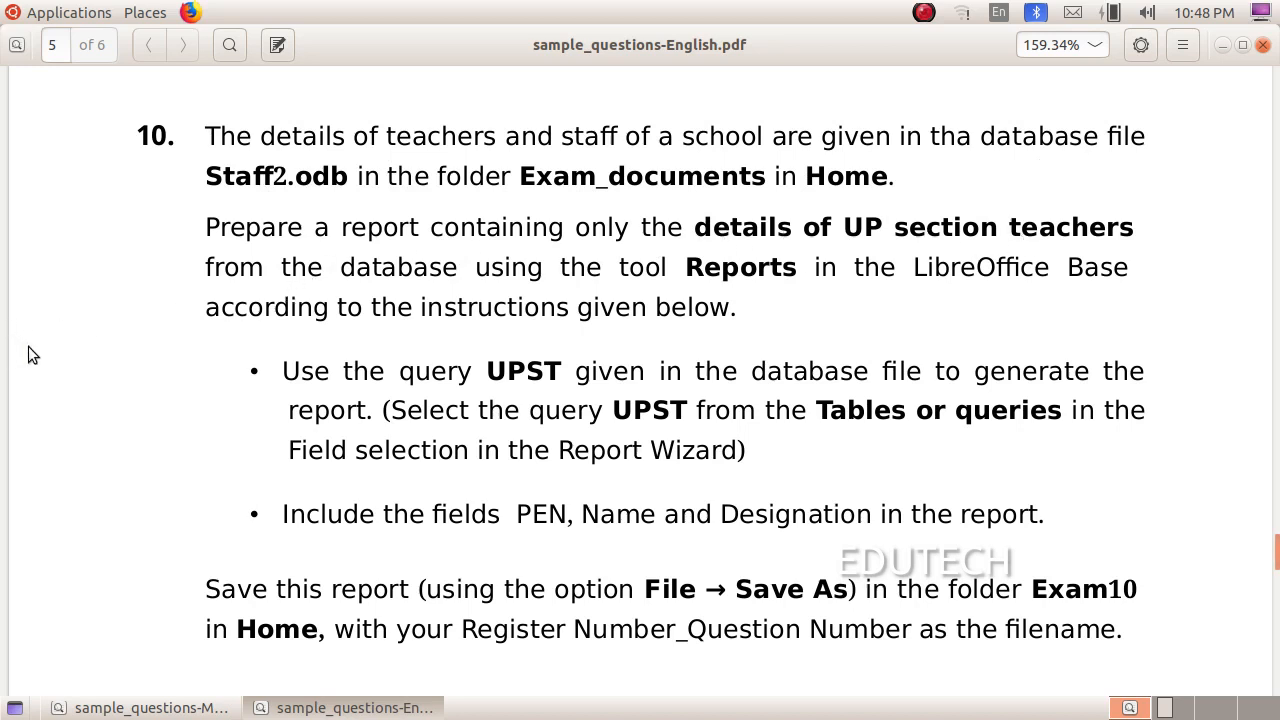
{"action": "mouse_move", "coordinate": [36, 362]}
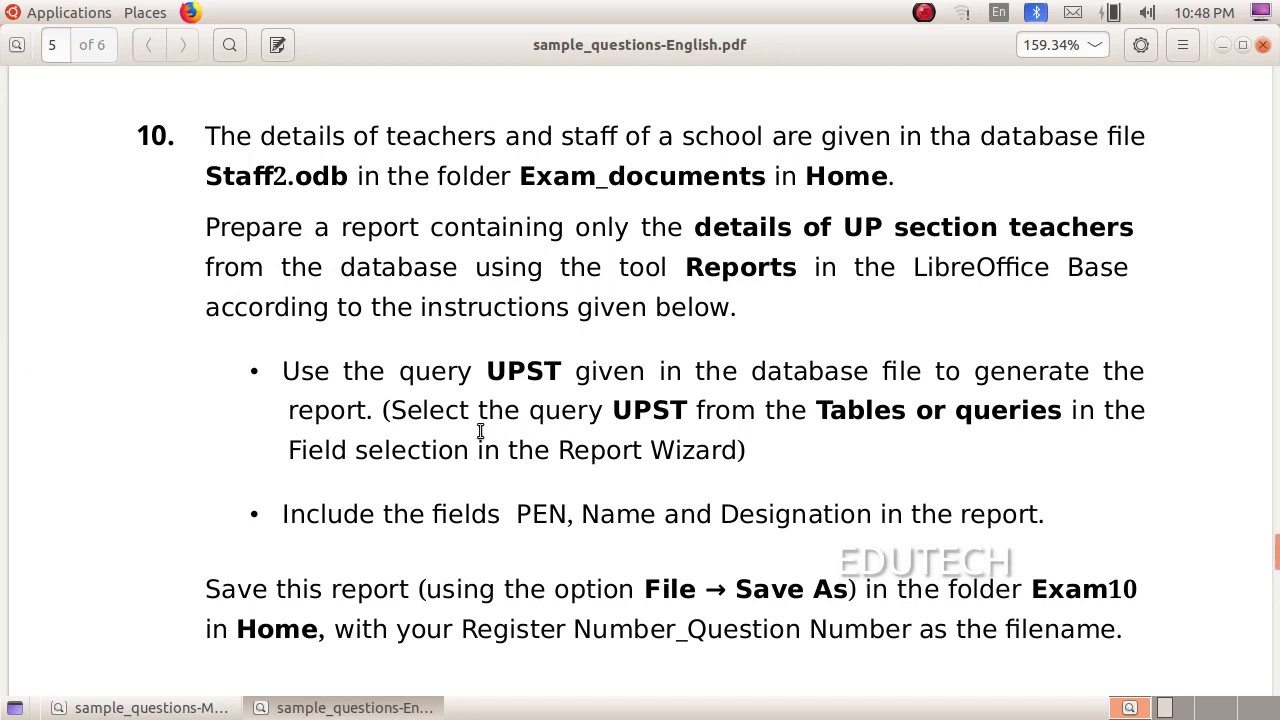
{"action": "mouse_move", "coordinate": [778, 392]}
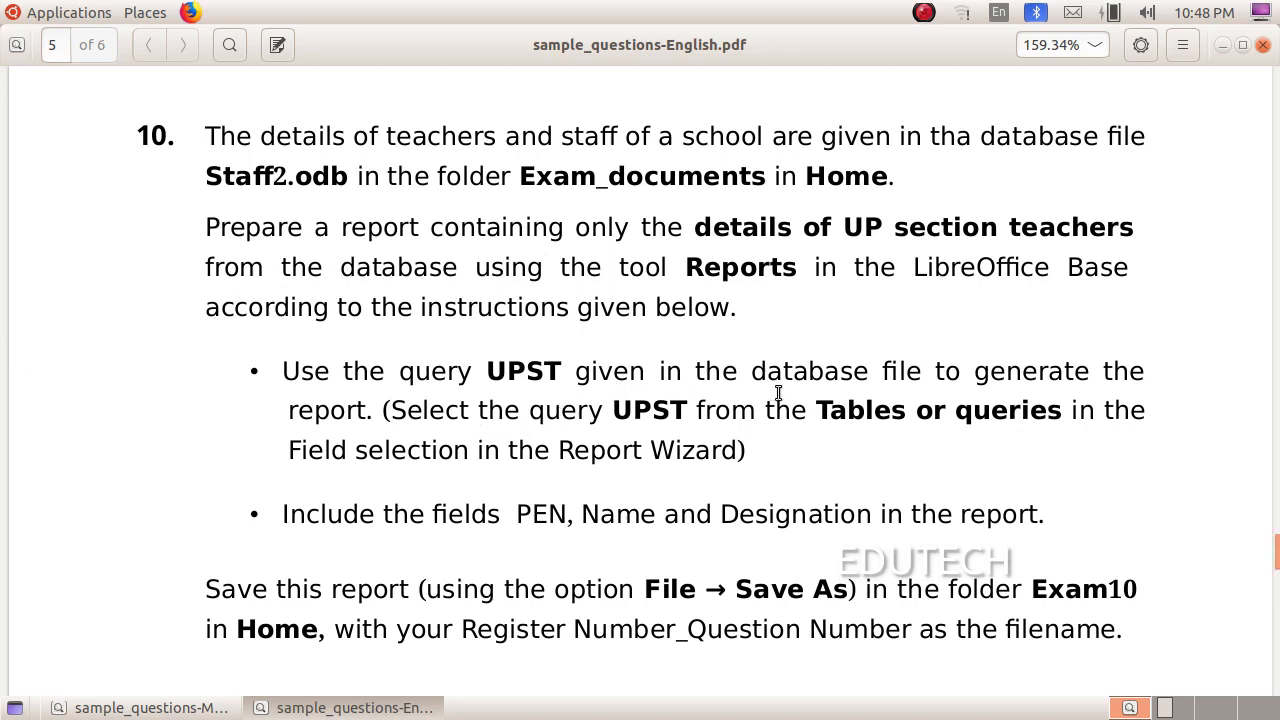
{"action": "mouse_move", "coordinate": [650, 414]}
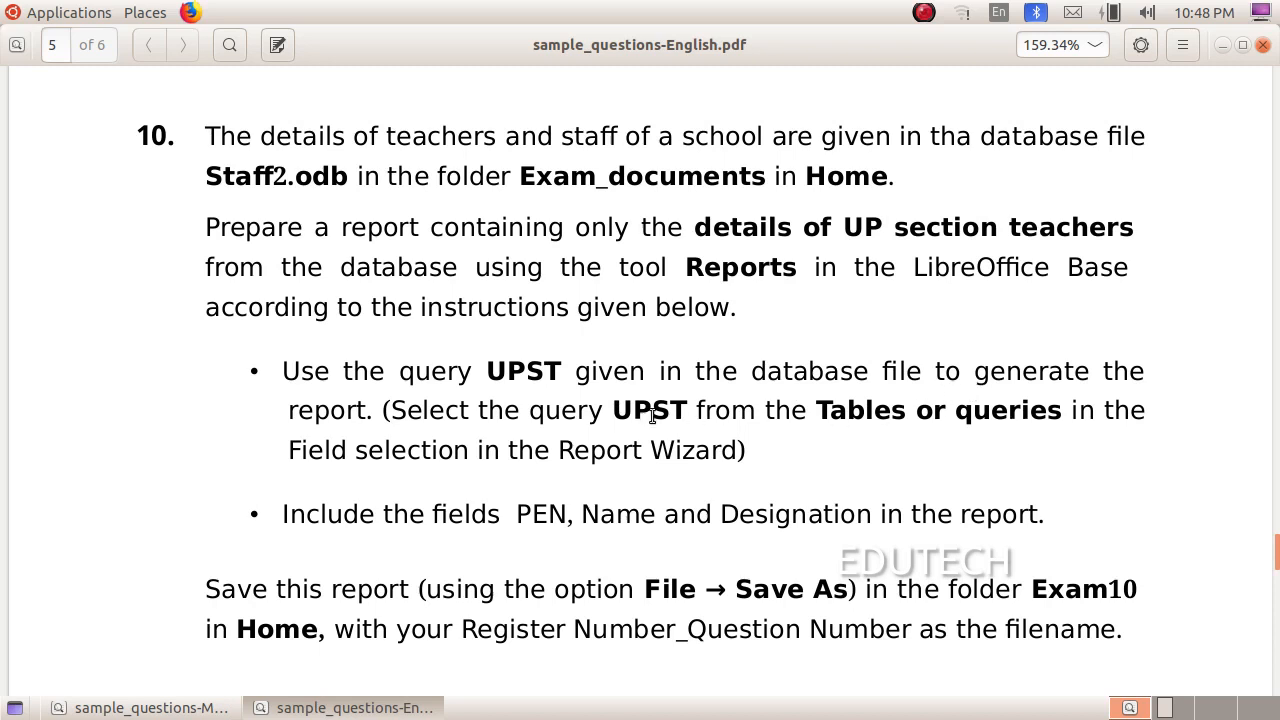
{"action": "mouse_move", "coordinate": [812, 420]}
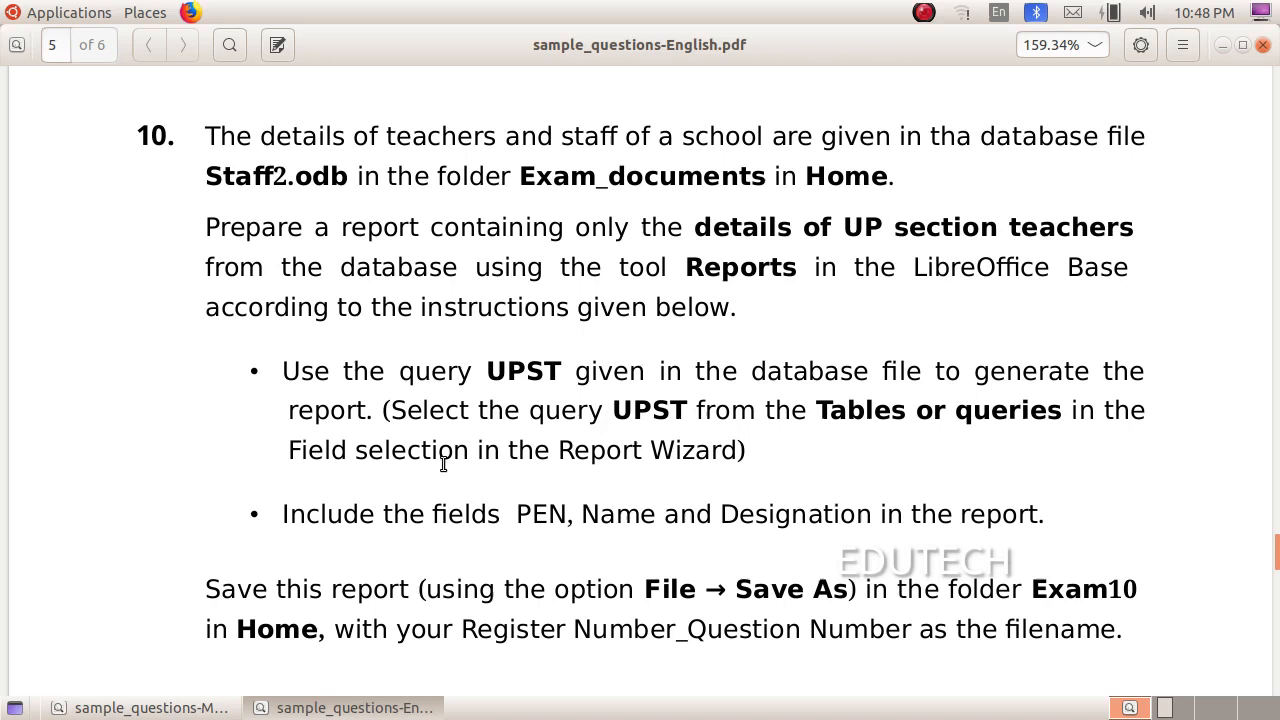
{"action": "mouse_move", "coordinate": [758, 468]}
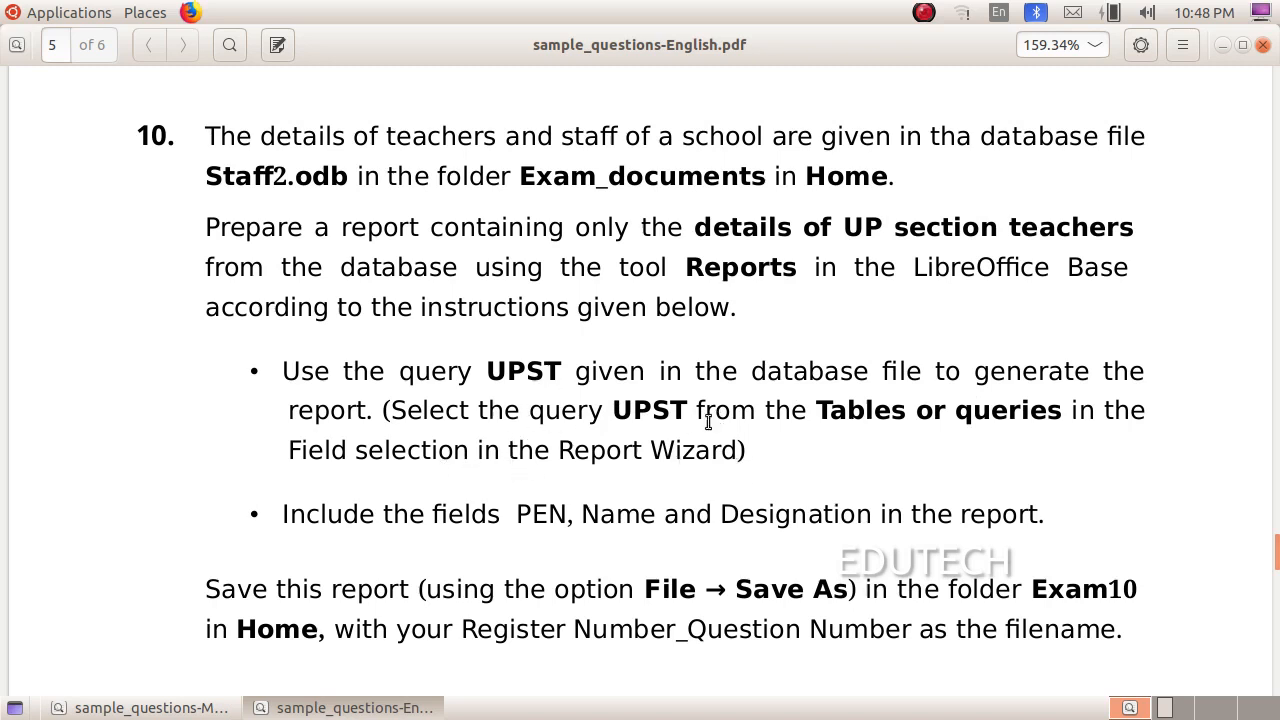
{"action": "mouse_move", "coordinate": [564, 540]}
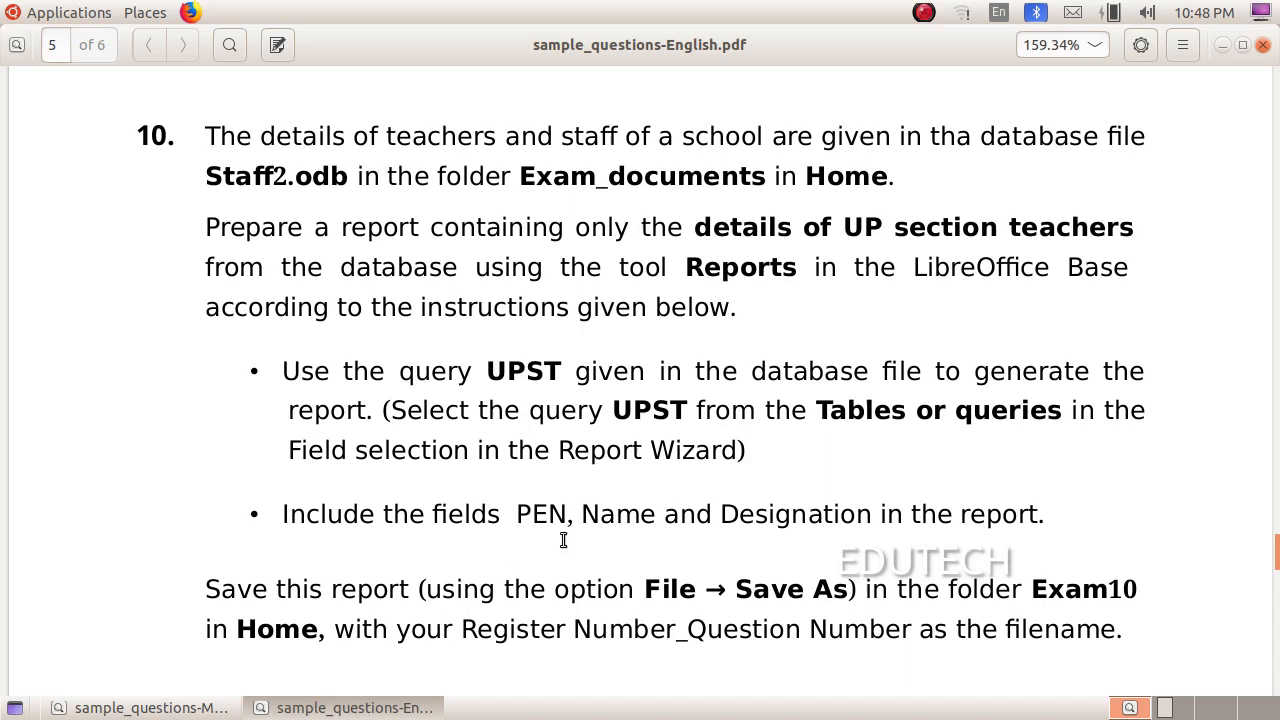
{"action": "mouse_move", "coordinate": [824, 532]}
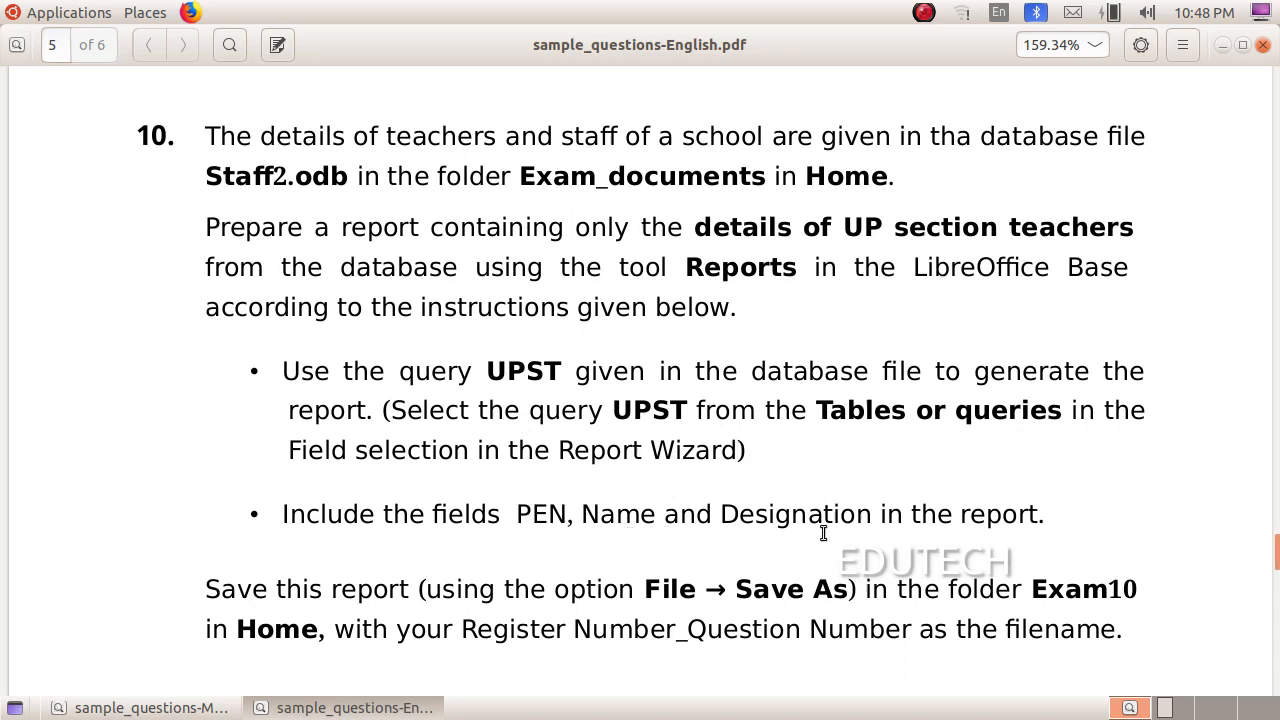
{"action": "mouse_move", "coordinate": [540, 556]}
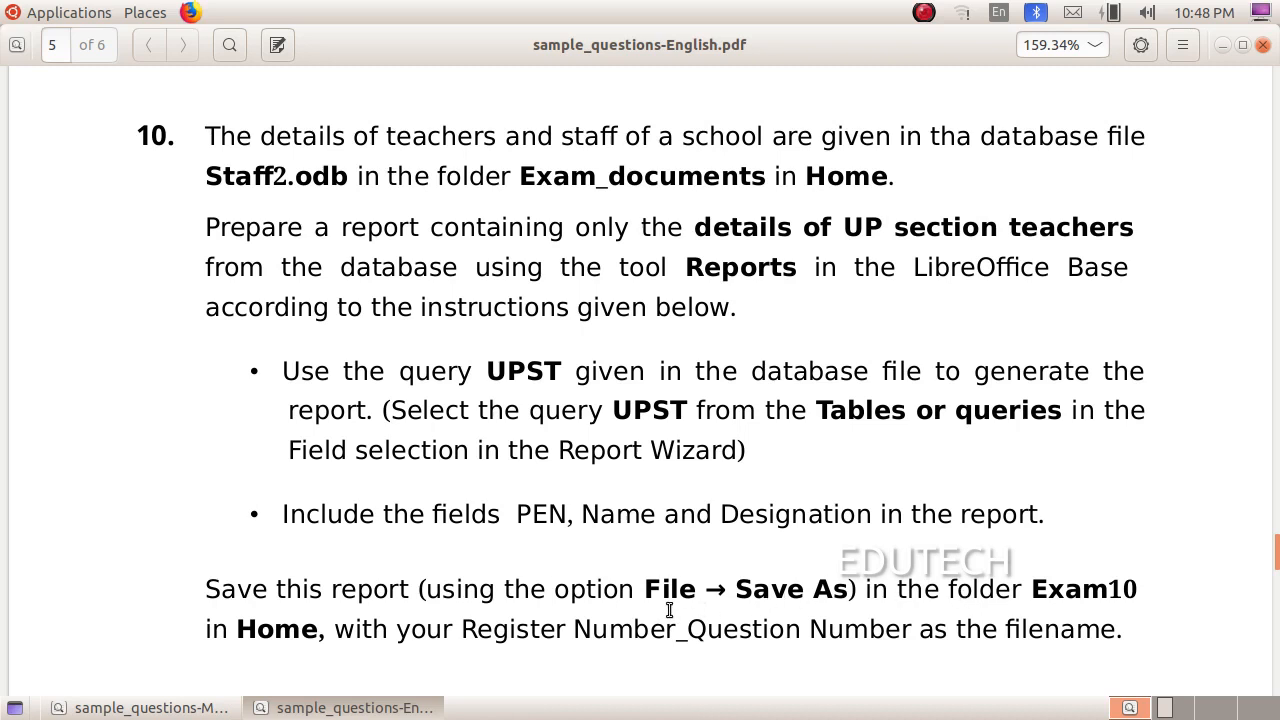
{"action": "mouse_move", "coordinate": [692, 600]}
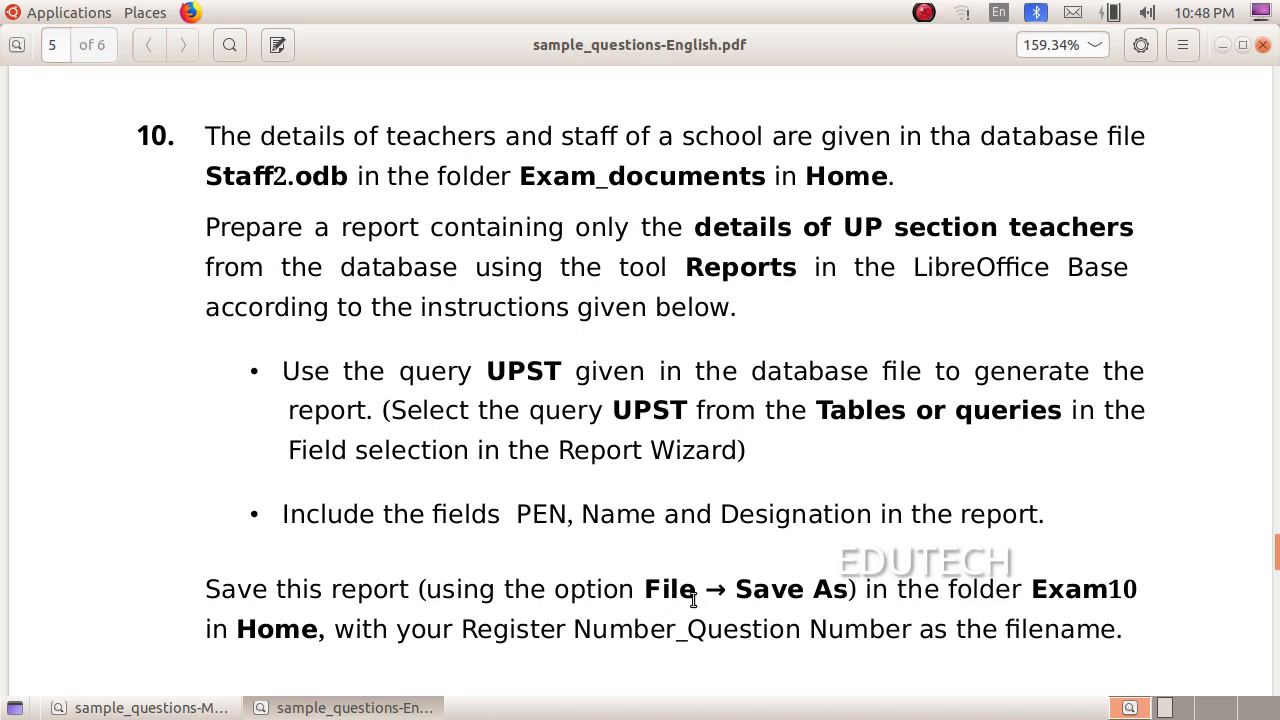
{"action": "mouse_move", "coordinate": [910, 590]}
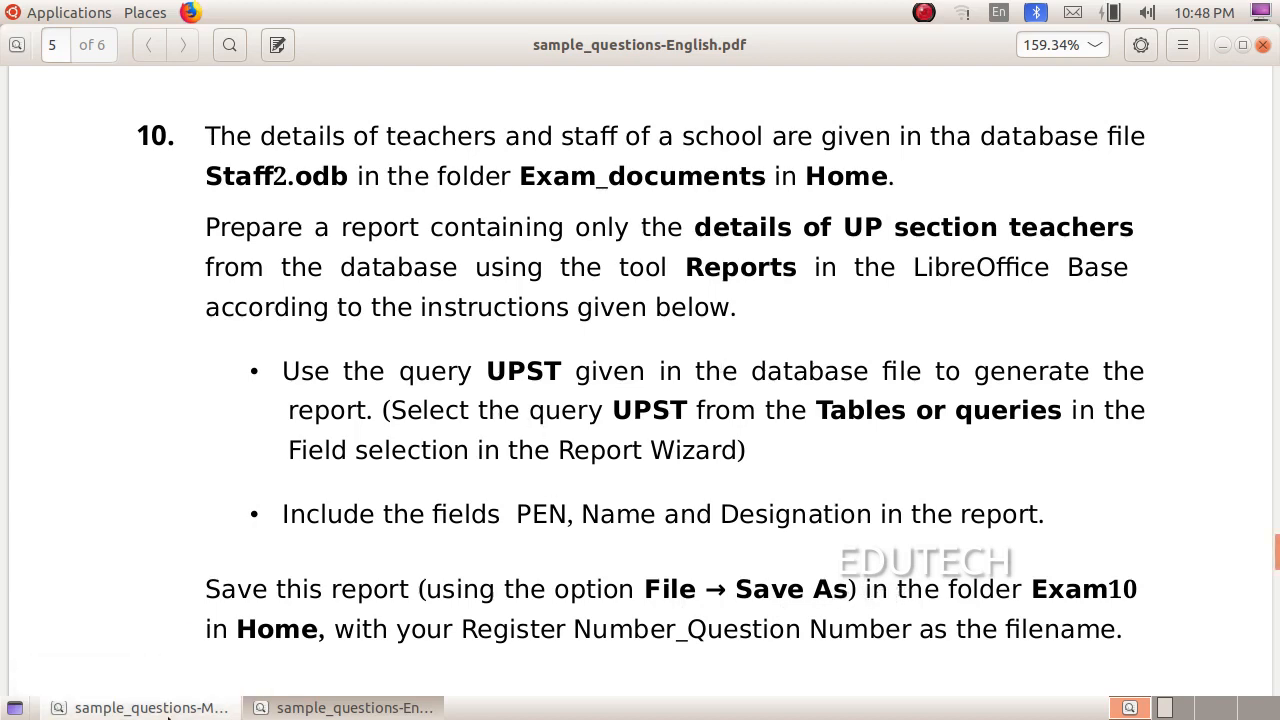
Read question 10, then browse Home > Exam_documents to reach Staff2.odb
{"action": "left_click", "coordinate": [150, 708]}
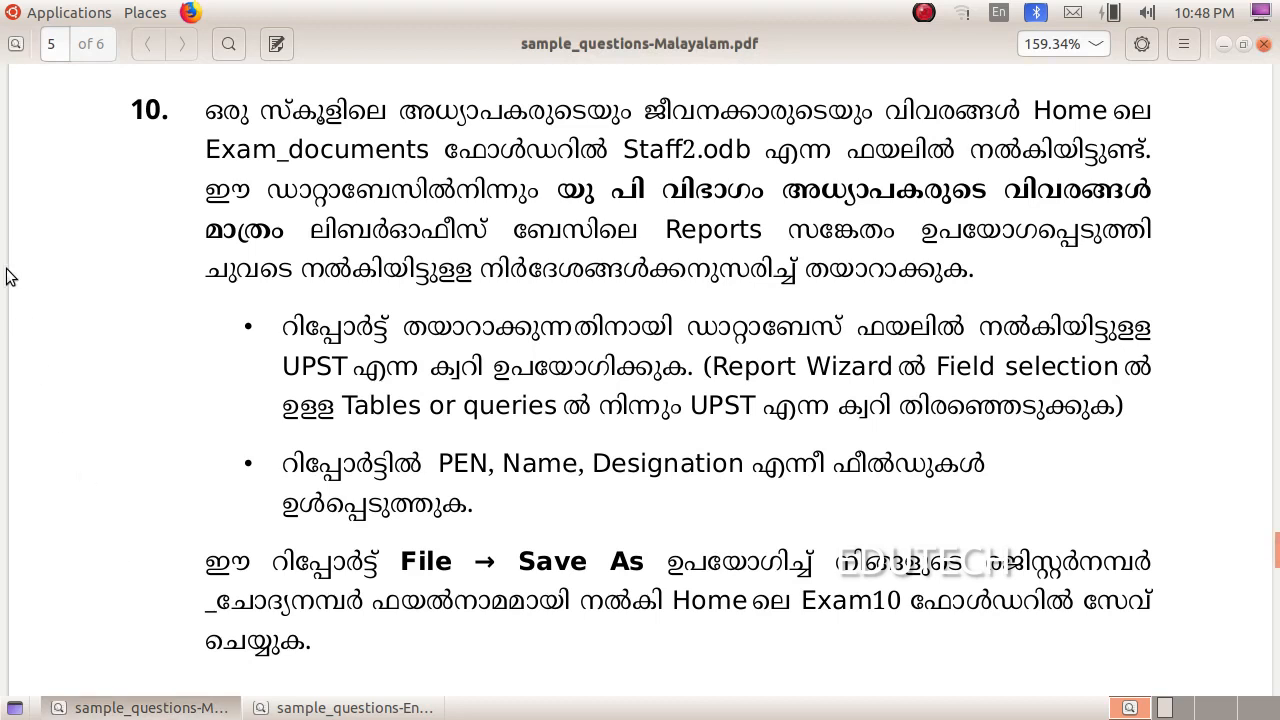
{"action": "mouse_move", "coordinate": [1140, 172]}
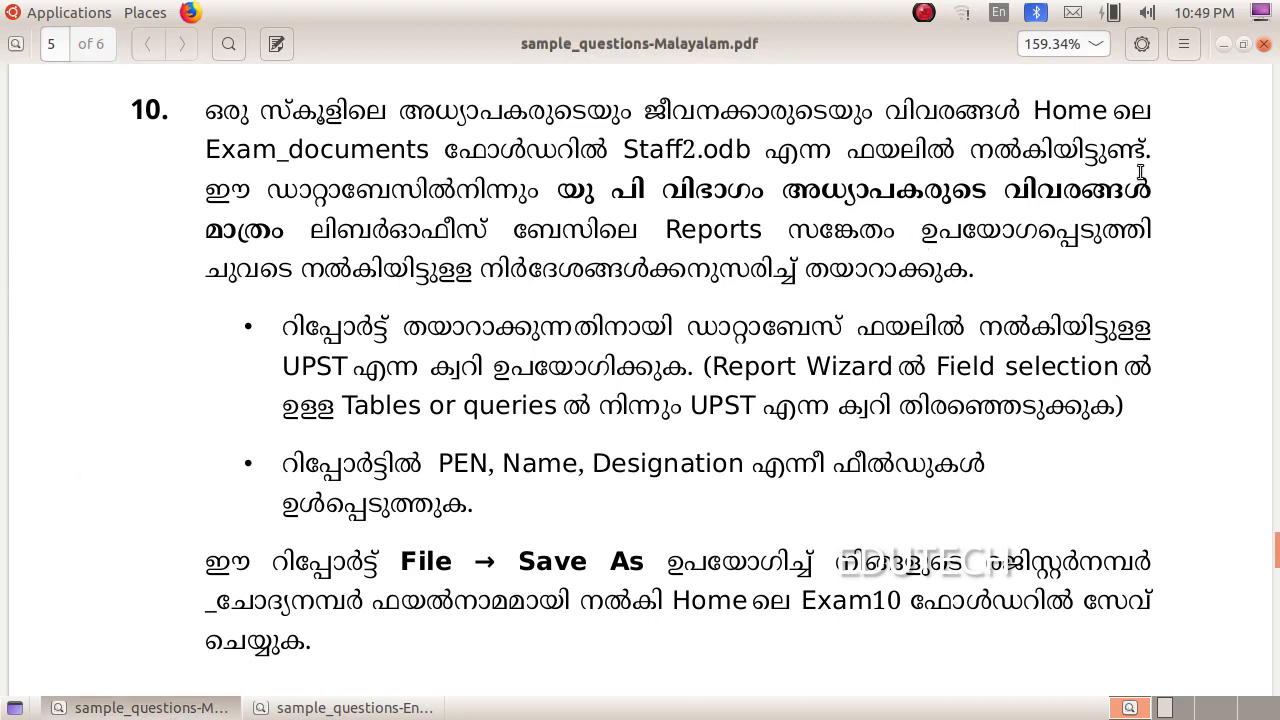
{"action": "mouse_move", "coordinate": [710, 164]}
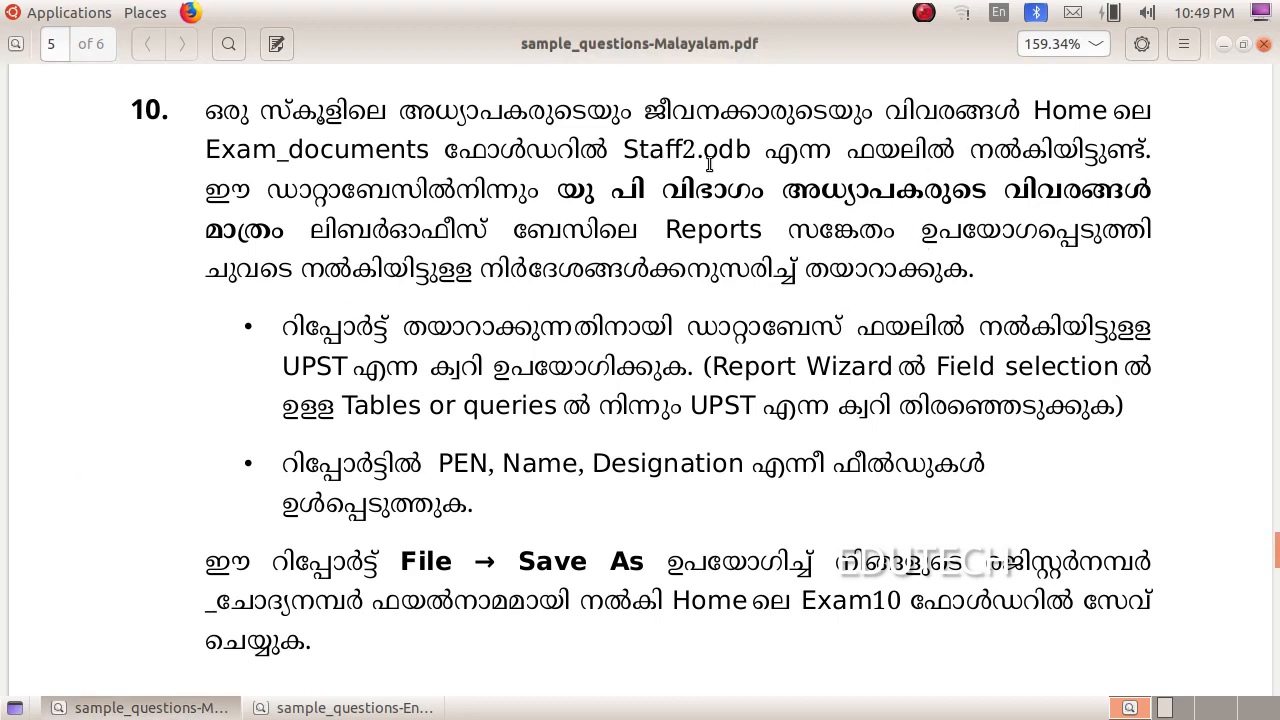
{"action": "mouse_move", "coordinate": [796, 168]}
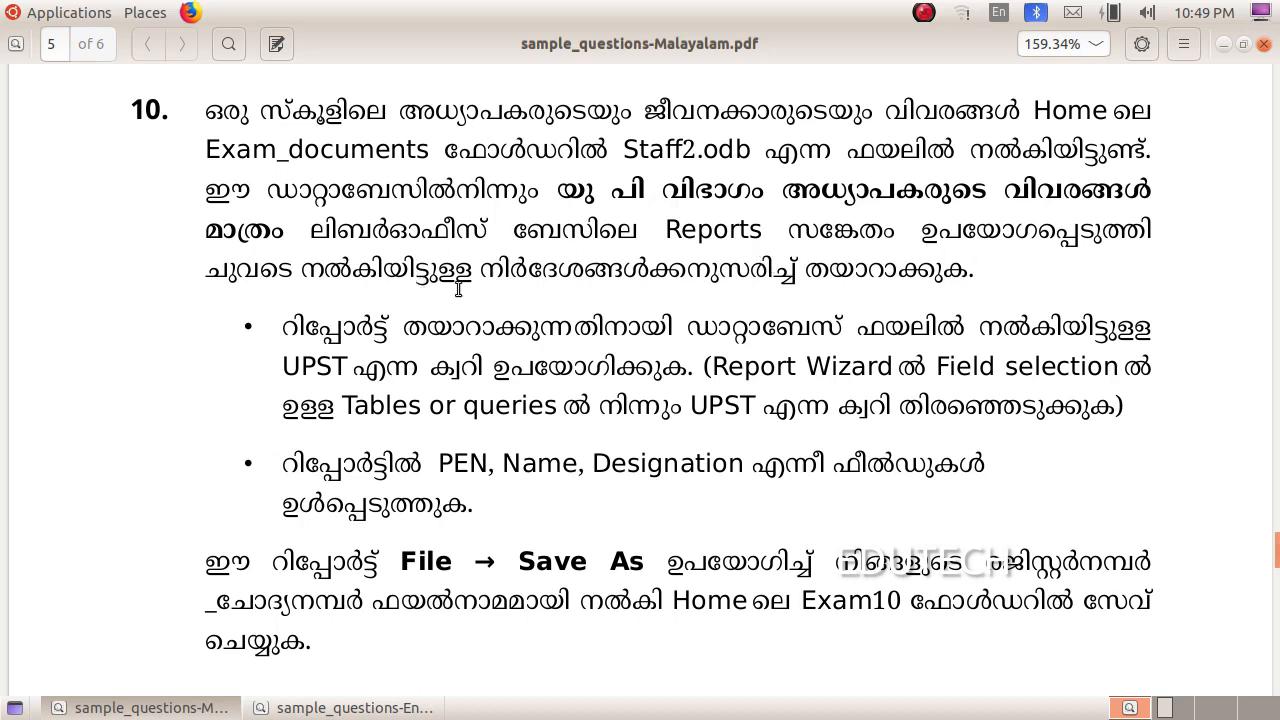
{"action": "mouse_move", "coordinate": [872, 292]}
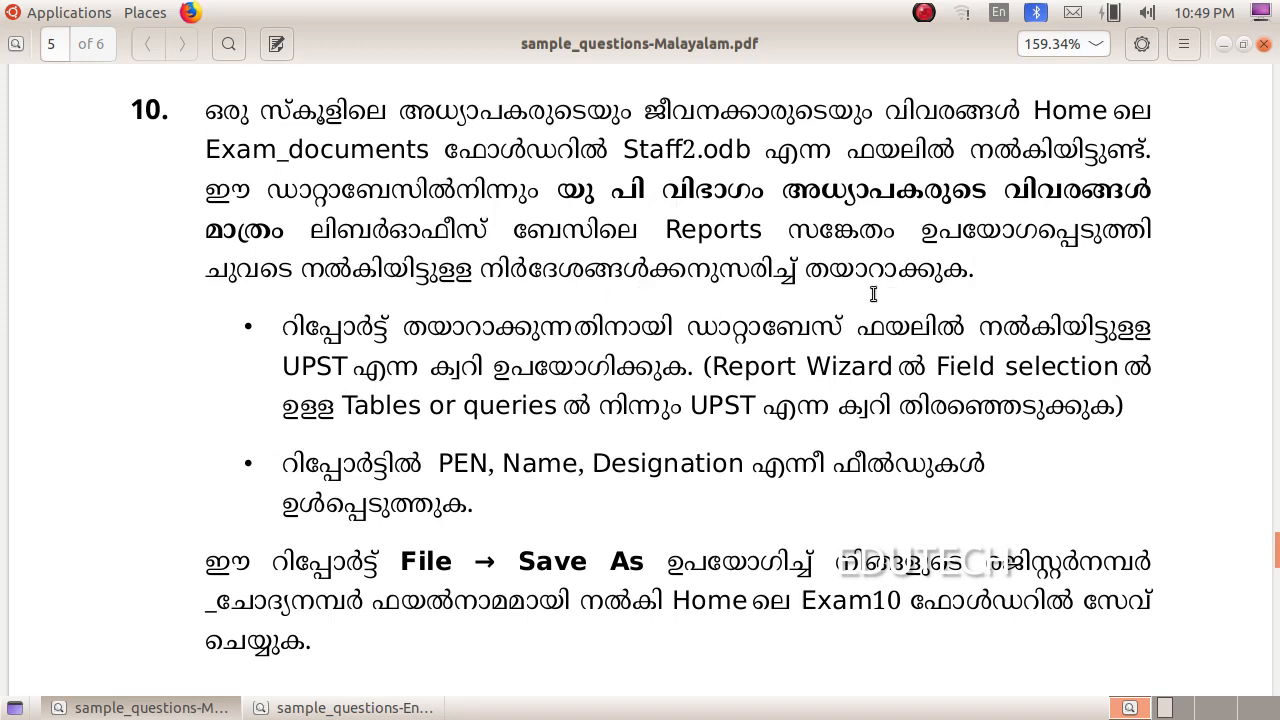
{"action": "mouse_move", "coordinate": [556, 348]}
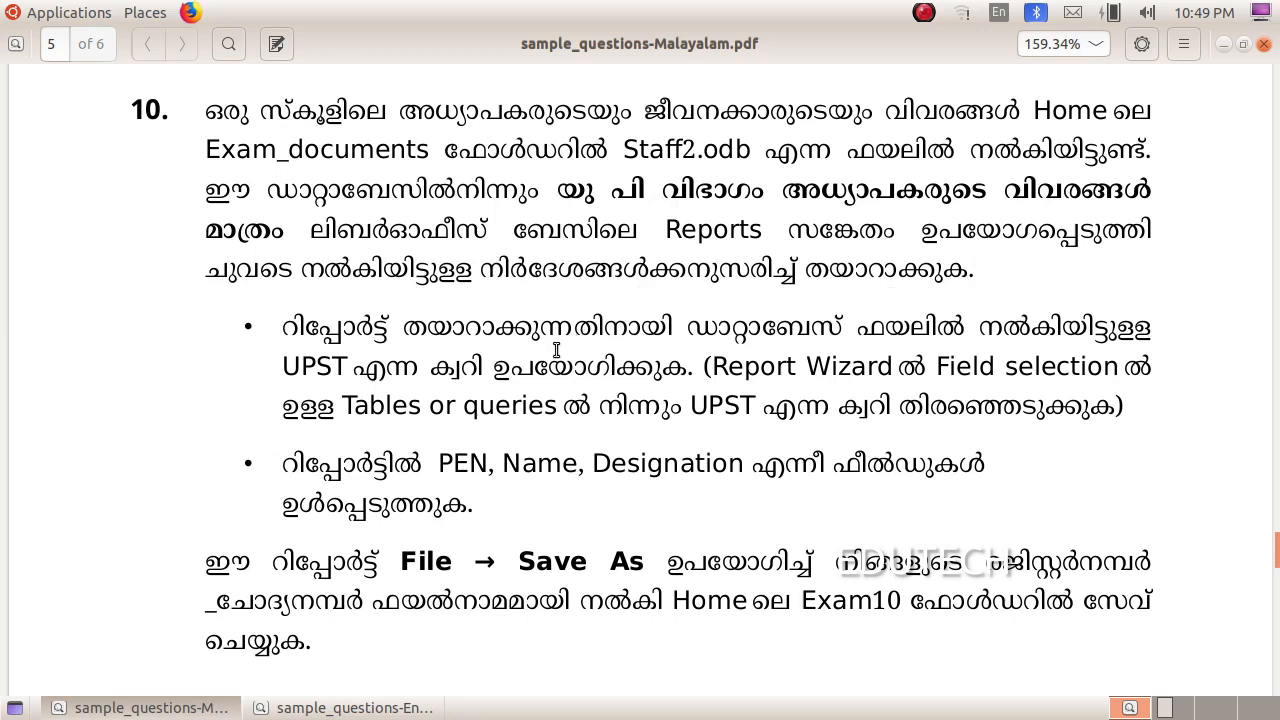
{"action": "mouse_move", "coordinate": [1008, 338]}
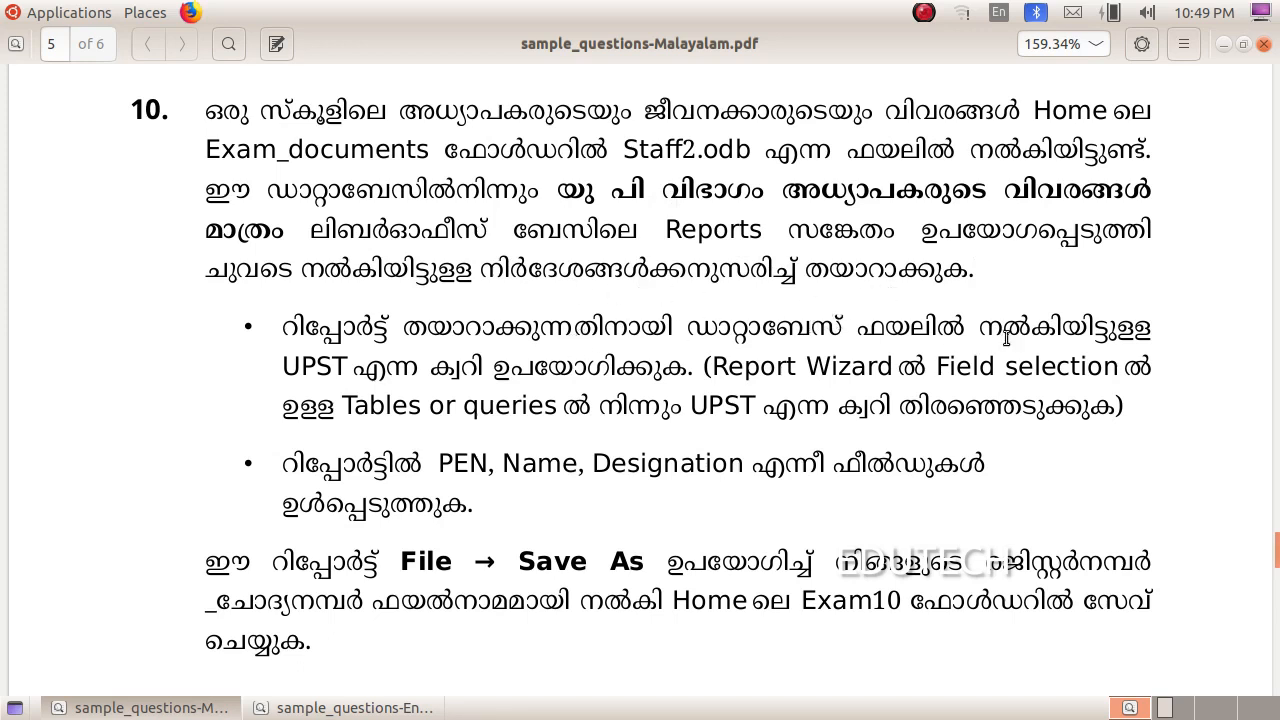
{"action": "mouse_move", "coordinate": [562, 380]}
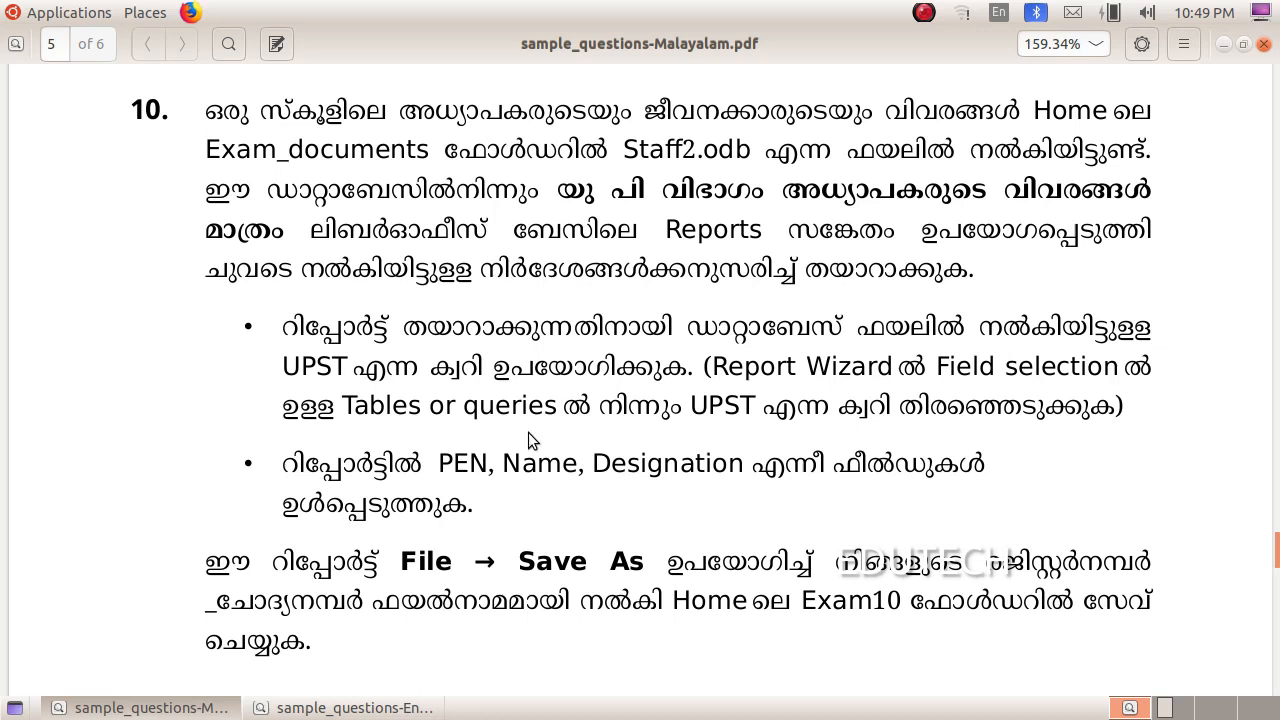
{"action": "mouse_move", "coordinate": [816, 414]}
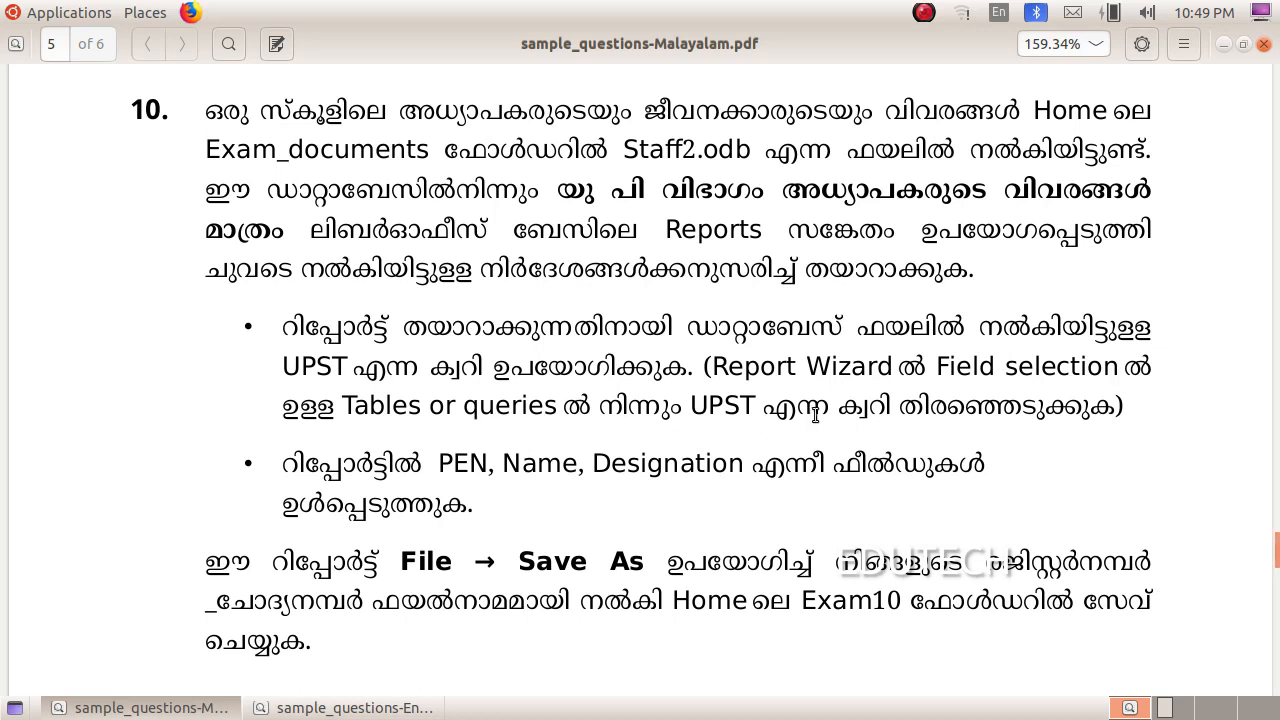
{"action": "mouse_move", "coordinate": [602, 456]}
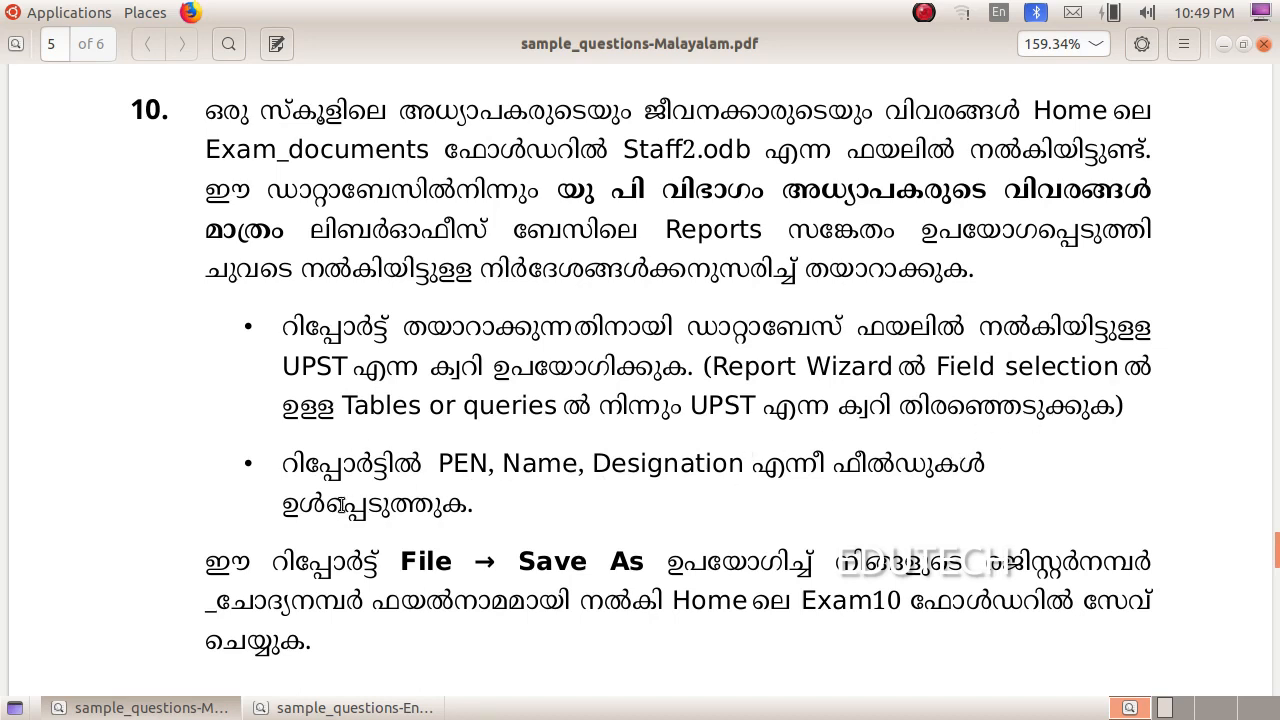
{"action": "mouse_move", "coordinate": [158, 18]}
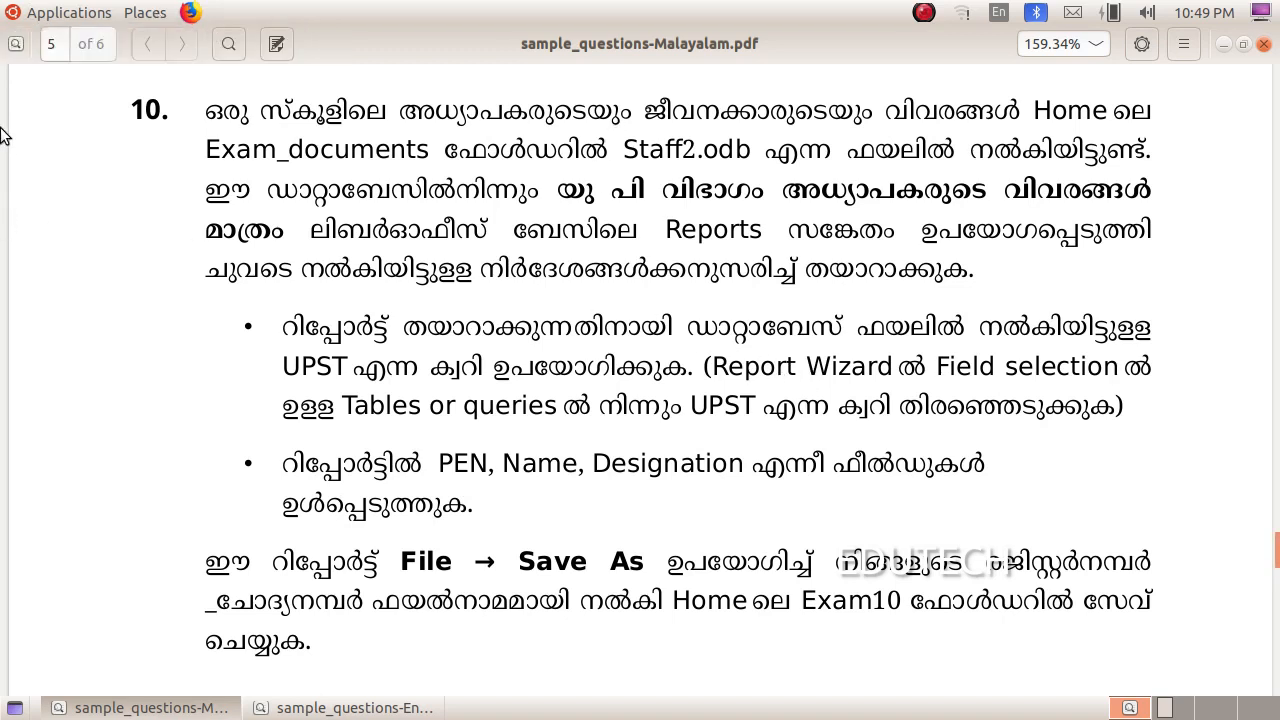
{"action": "mouse_move", "coordinate": [144, 12]}
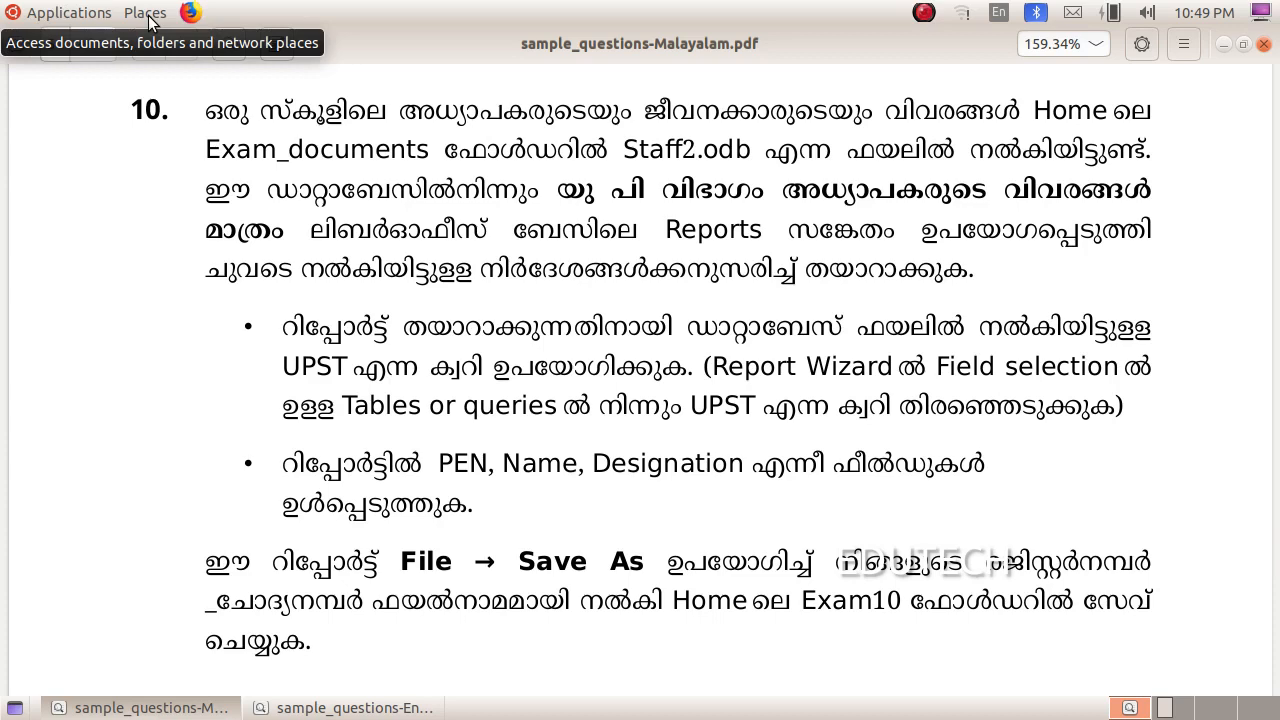
{"action": "left_click", "coordinate": [144, 12]}
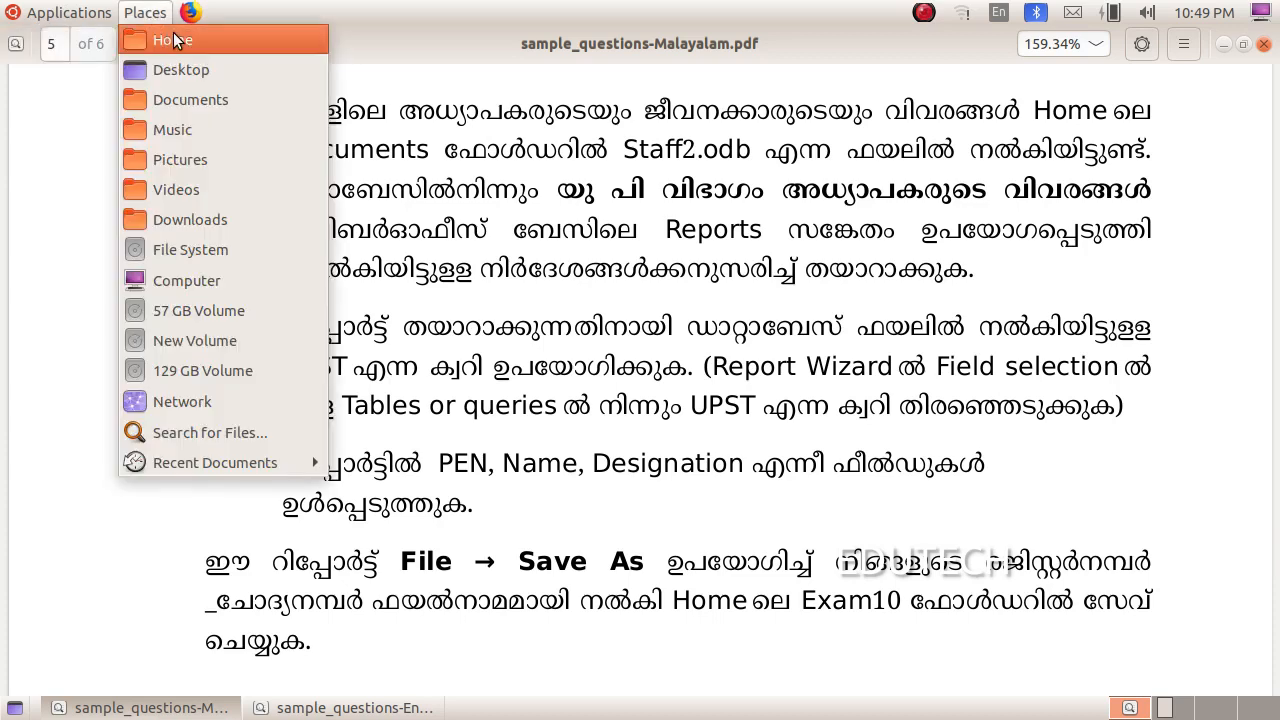
{"action": "left_click", "coordinate": [172, 40]}
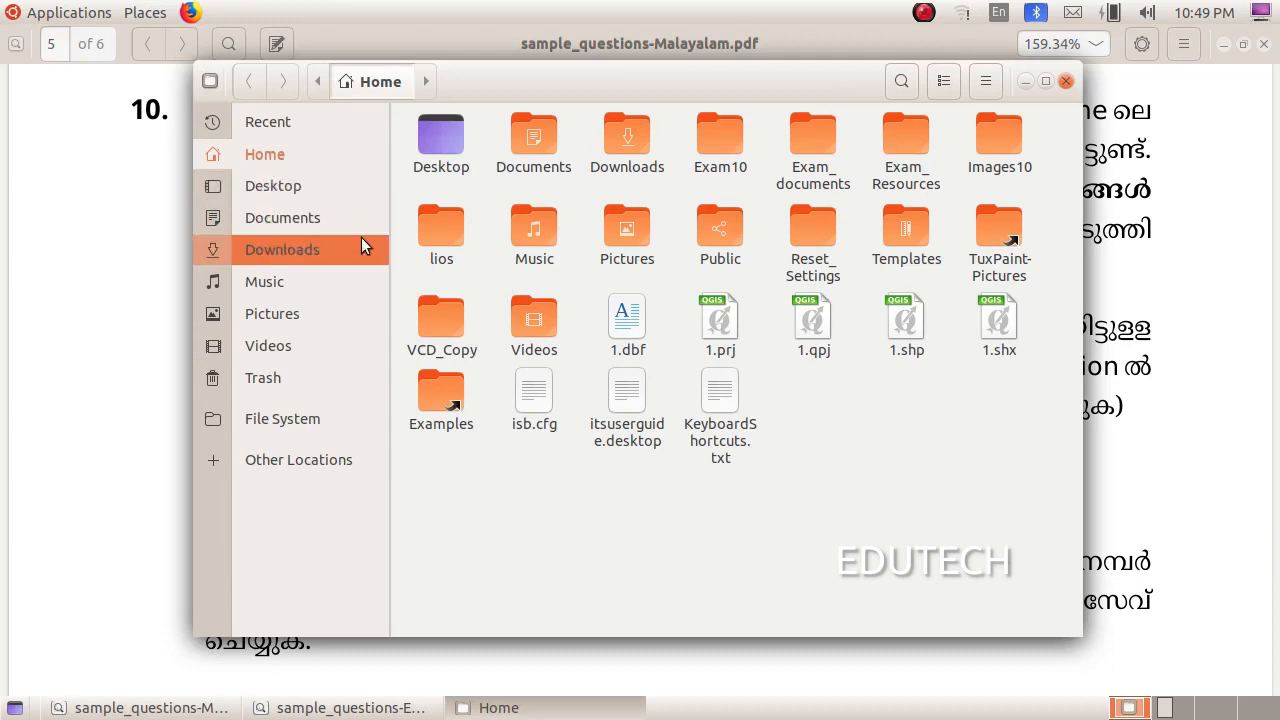
{"action": "double_click", "coordinate": [812, 140]}
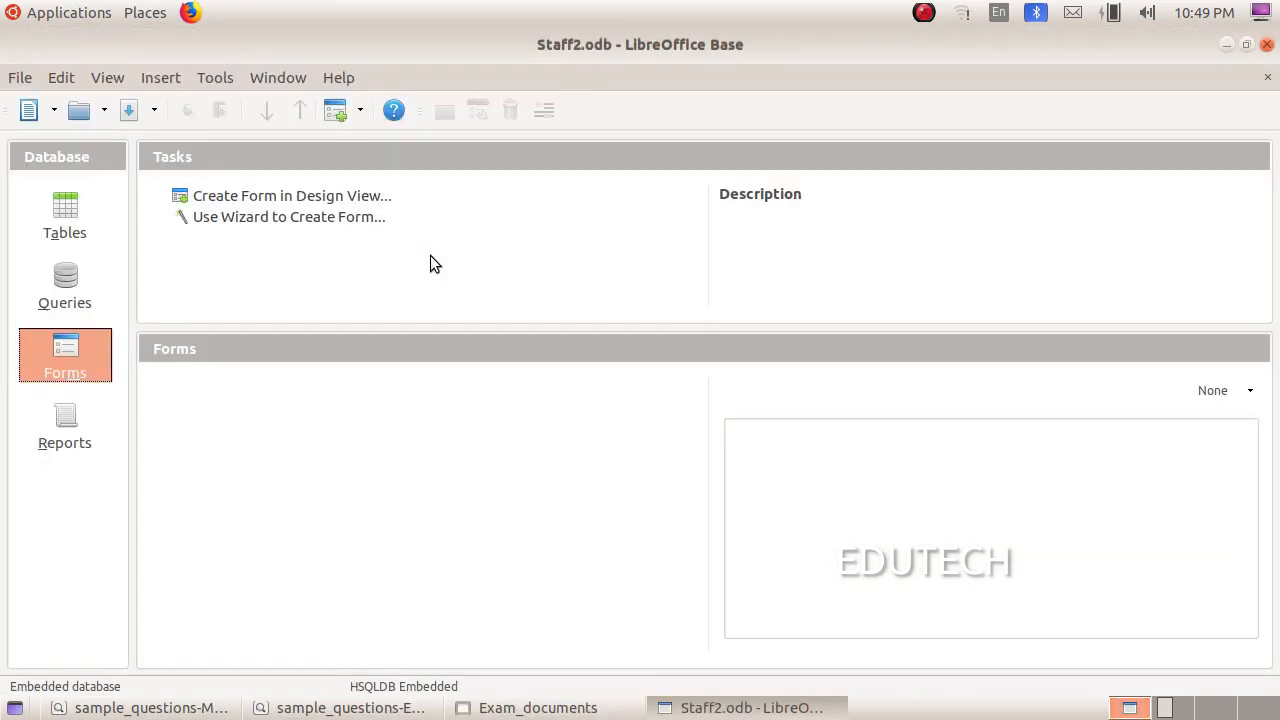
View and close the Staff table, then view and close the UPST query results
{"action": "left_click", "coordinate": [64, 216]}
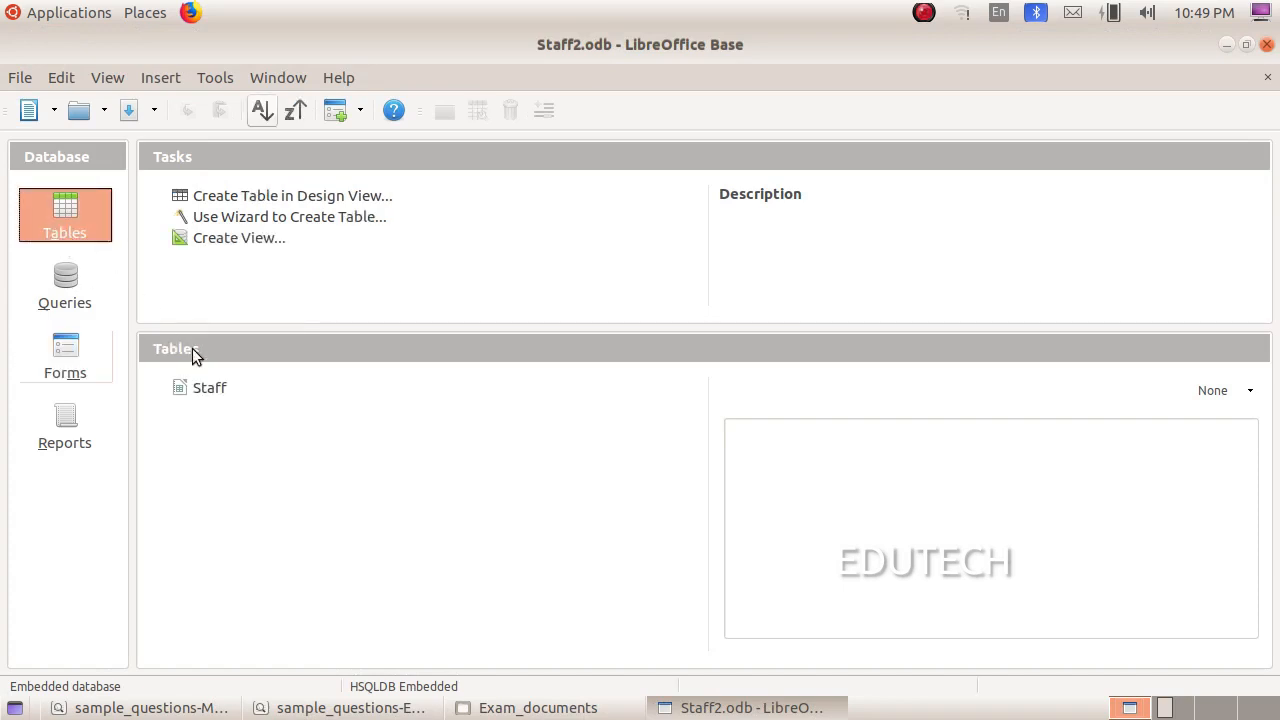
{"action": "double_click", "coordinate": [210, 388]}
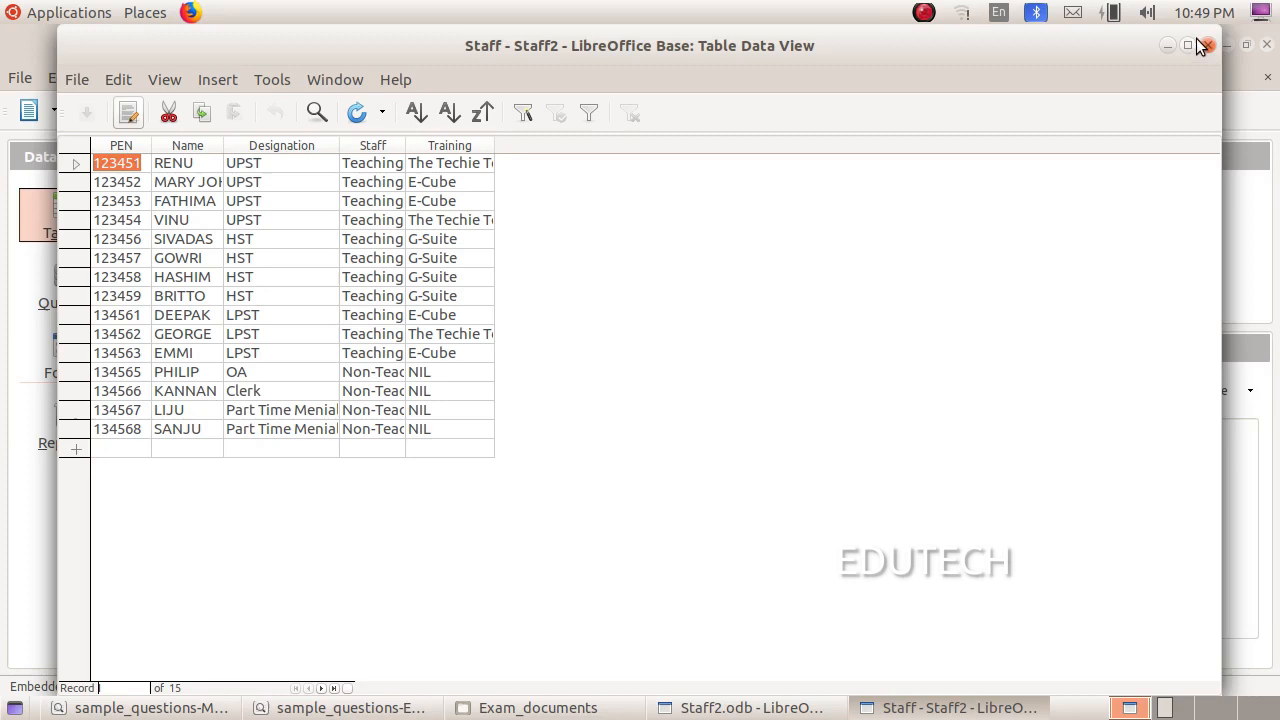
{"action": "left_click", "coordinate": [1204, 46]}
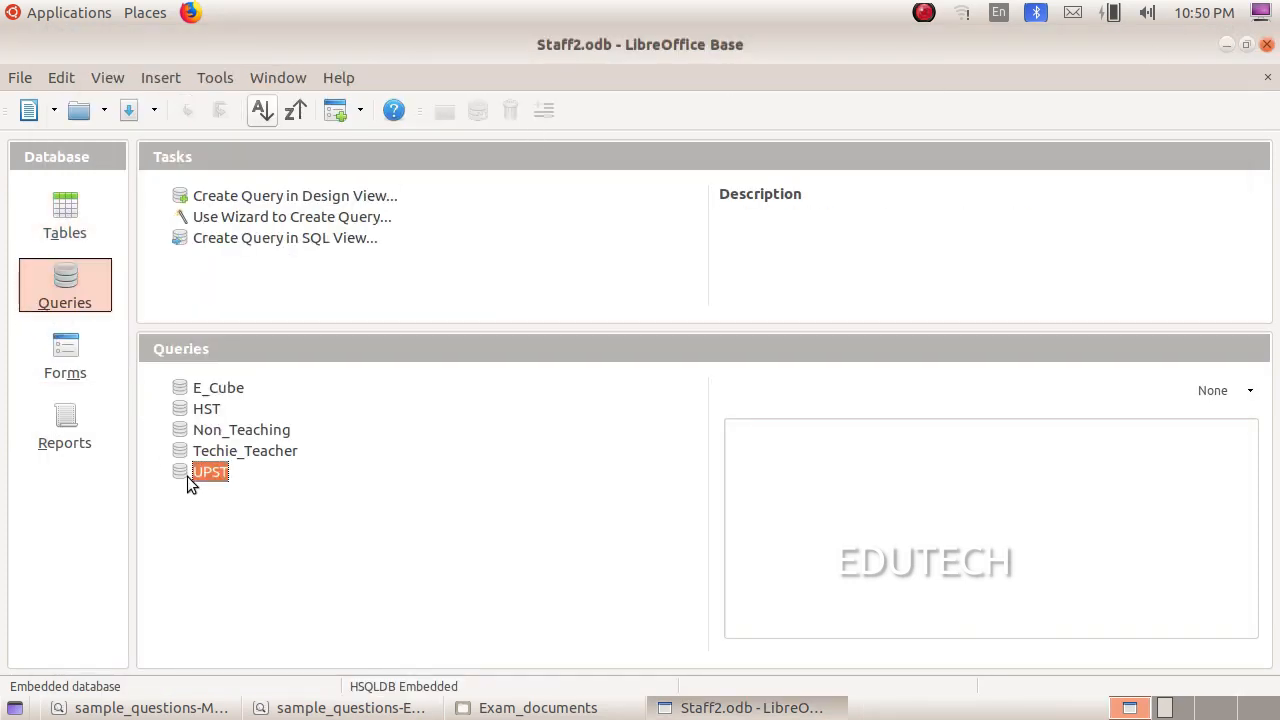
{"action": "double_click", "coordinate": [208, 472]}
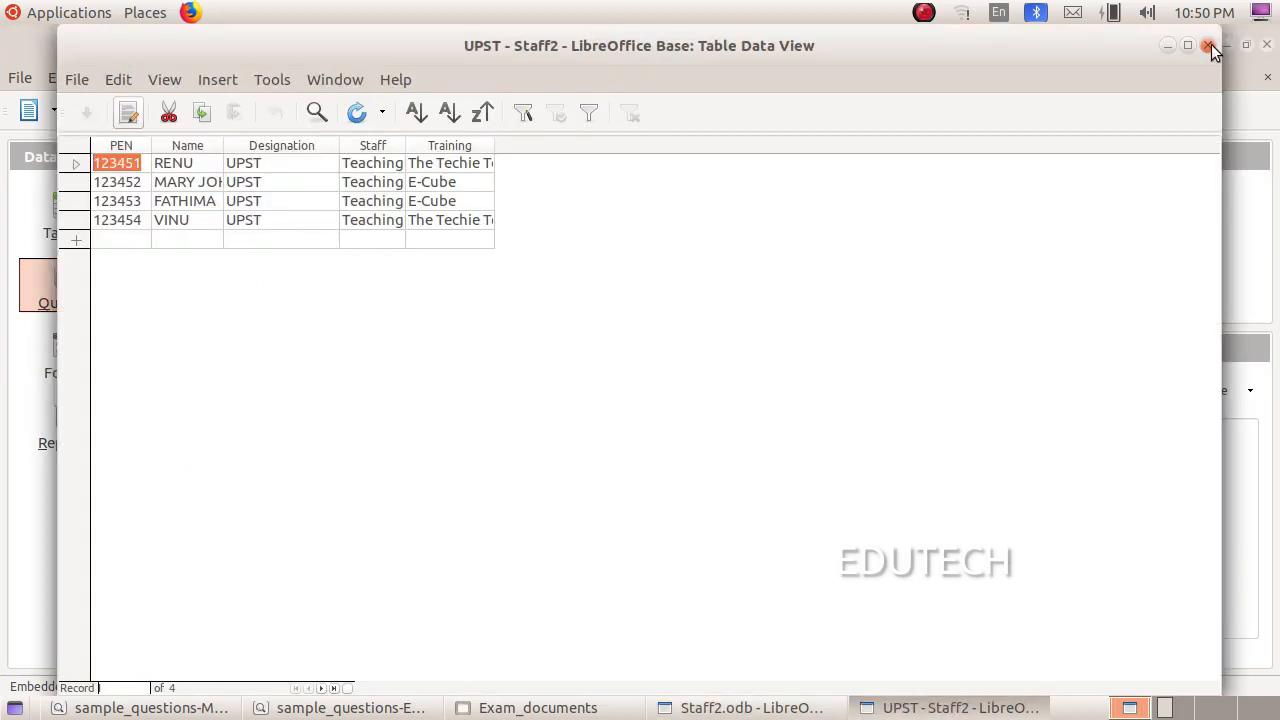
{"action": "left_click", "coordinate": [1208, 46]}
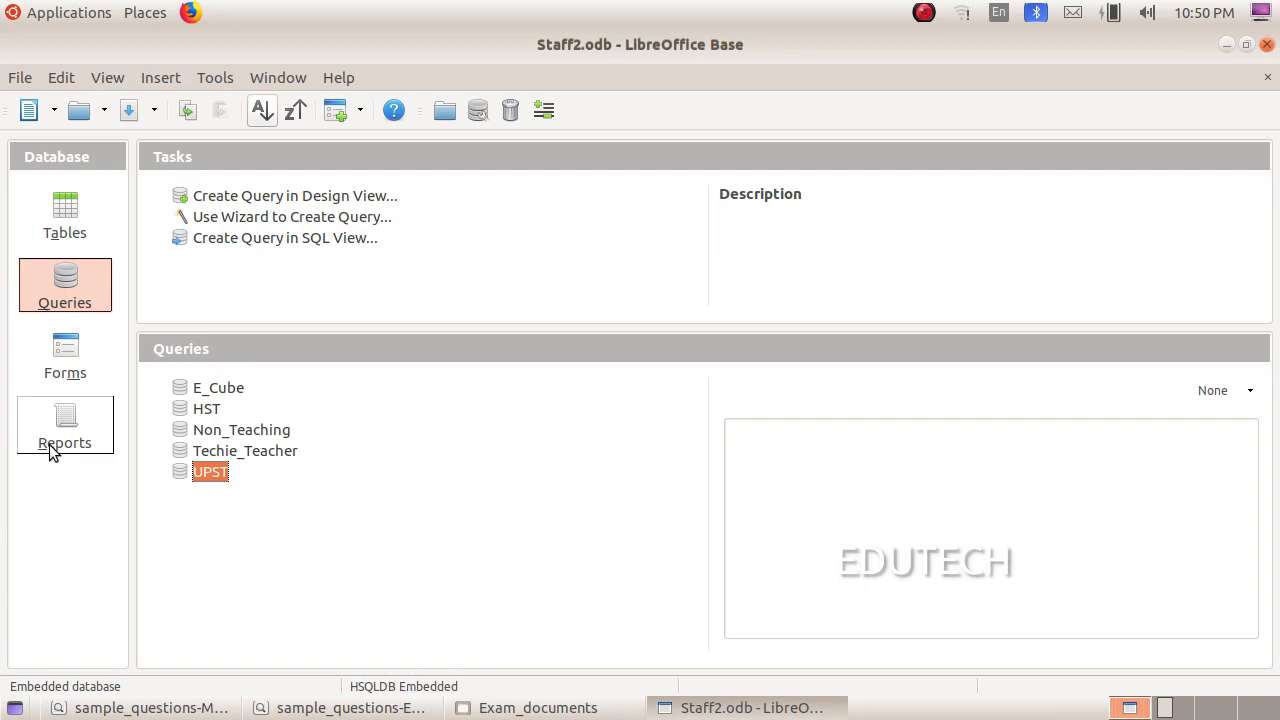
Go to Reports, start the Report Wizard and move the Add field window aside
{"action": "left_click", "coordinate": [64, 424]}
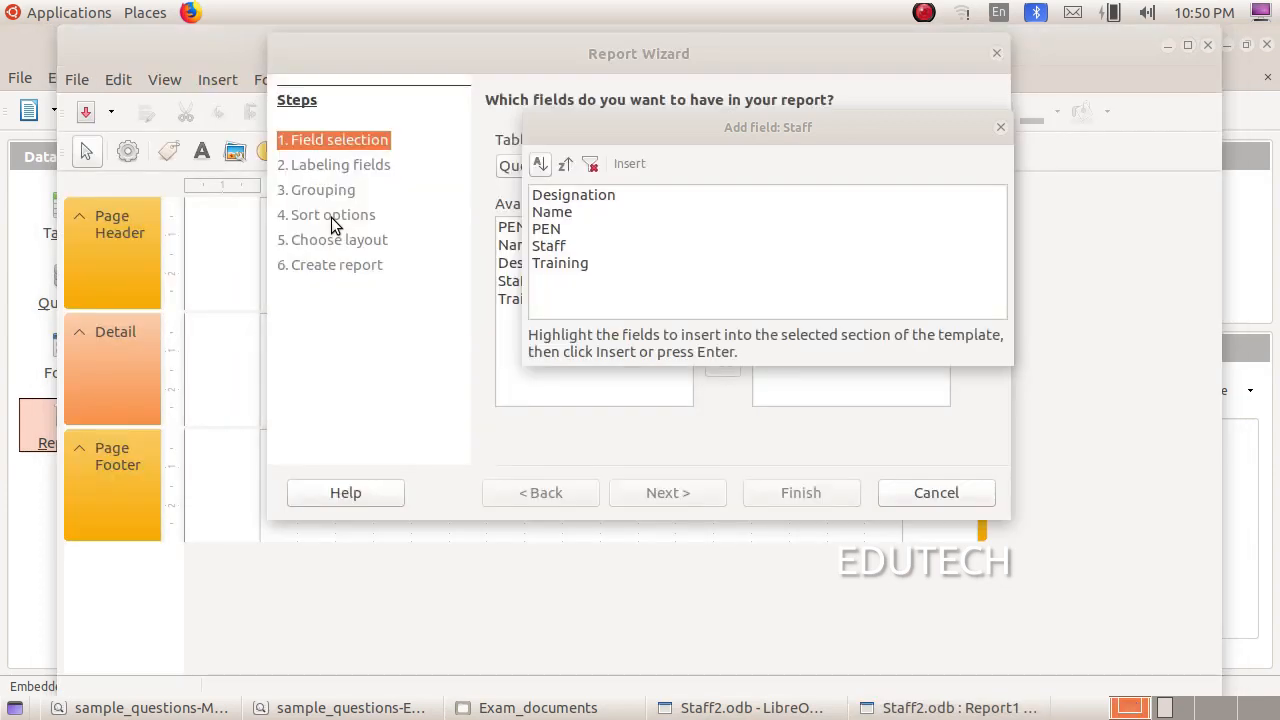
{"action": "left_click_drag", "start_coordinate": [768, 128], "coordinate": [700, 160]}
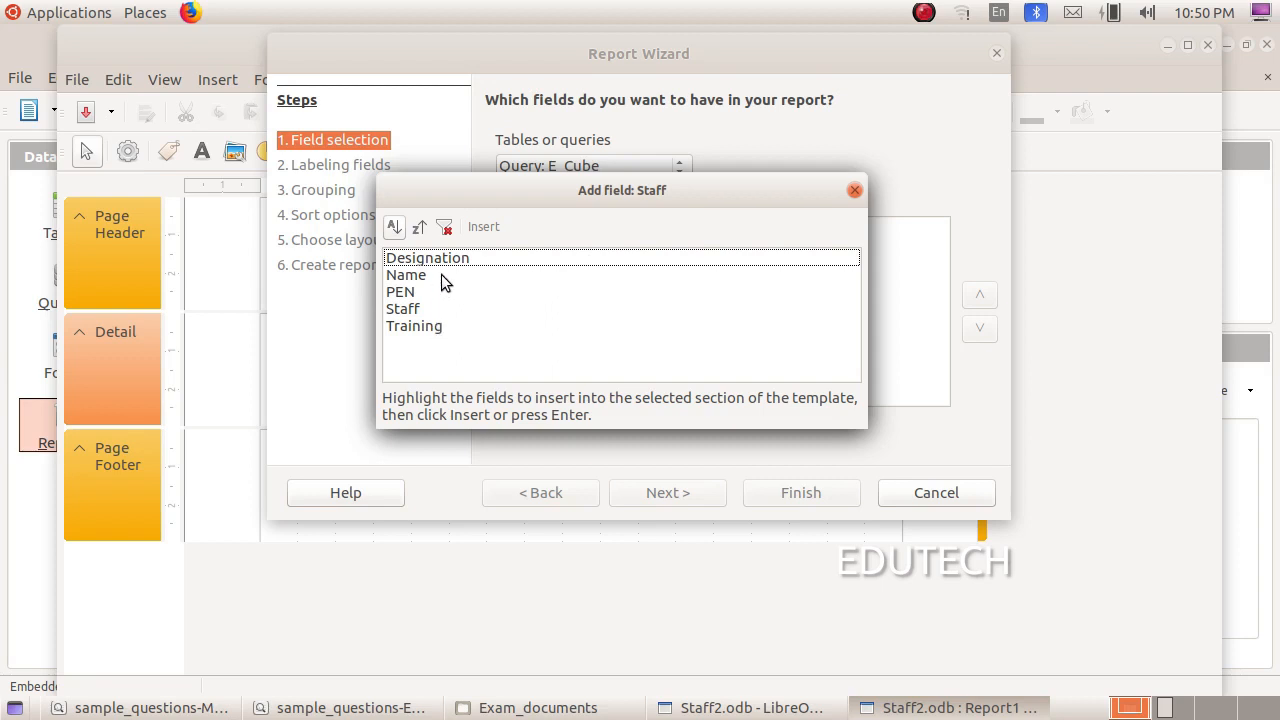
{"action": "mouse_move", "coordinate": [484, 274]}
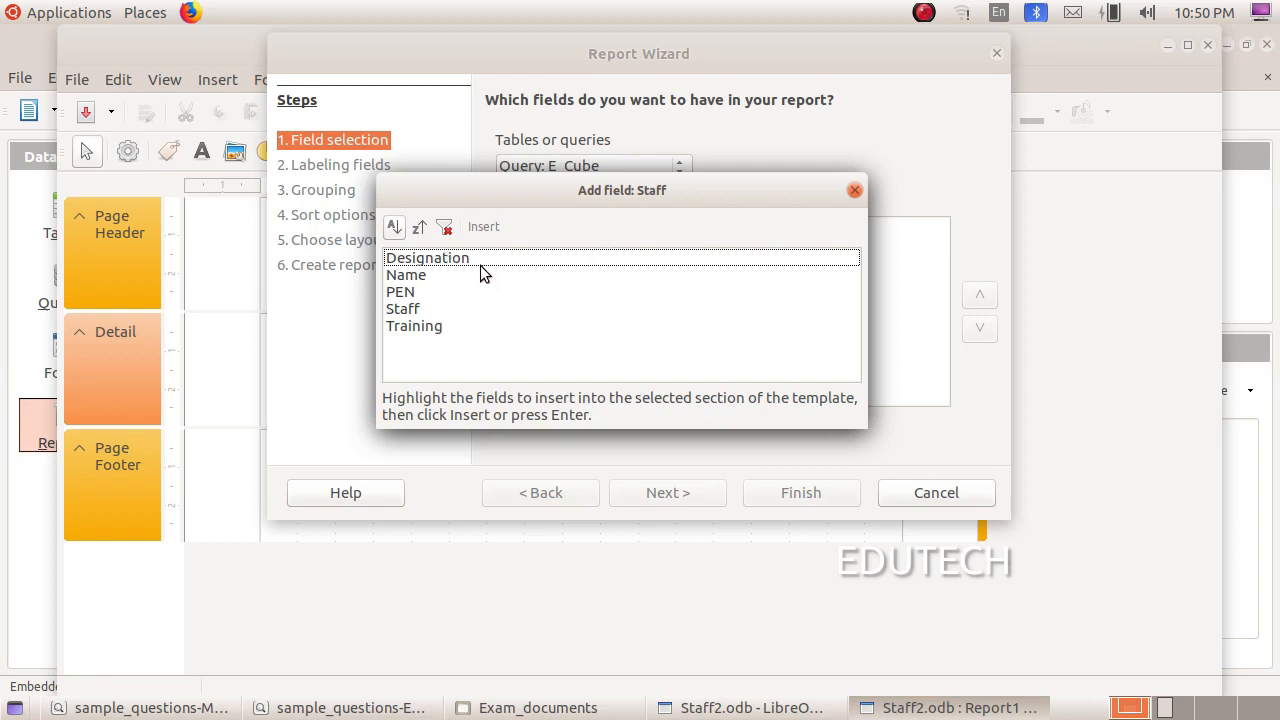
Dismiss the Add field window and choose Query: UPST as the report source
{"action": "left_click", "coordinate": [854, 190]}
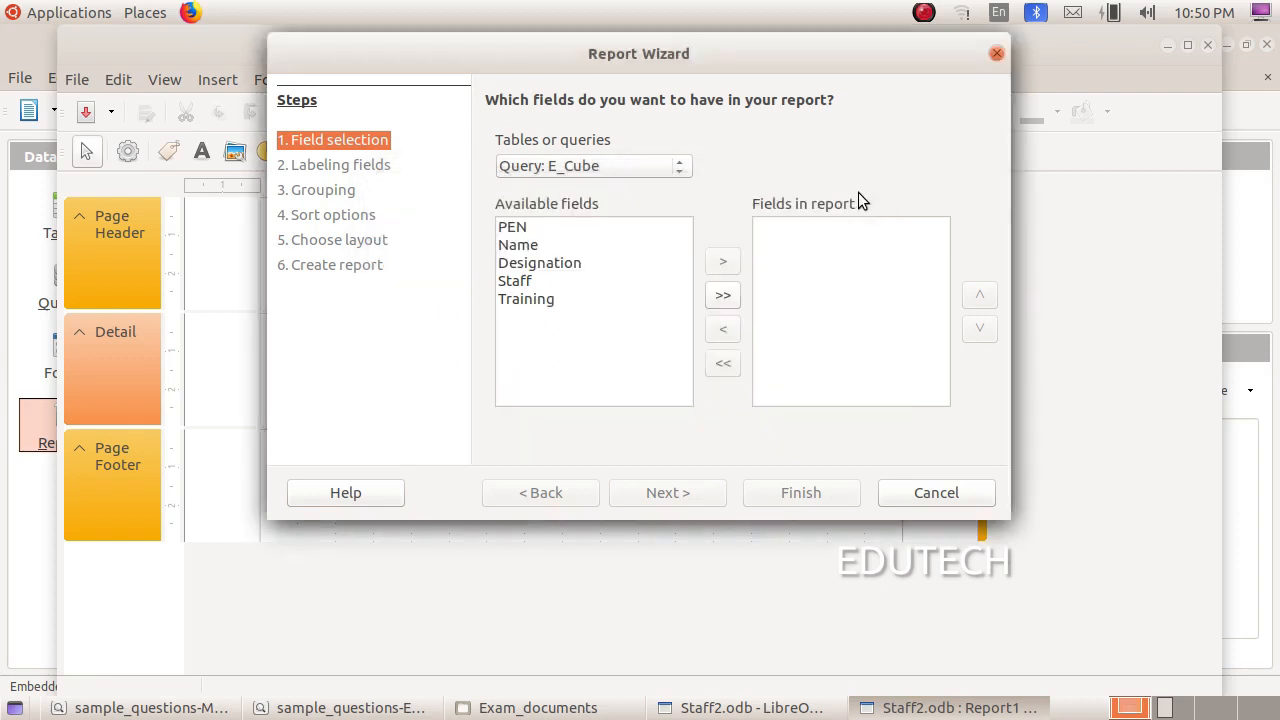
{"action": "mouse_move", "coordinate": [640, 408]}
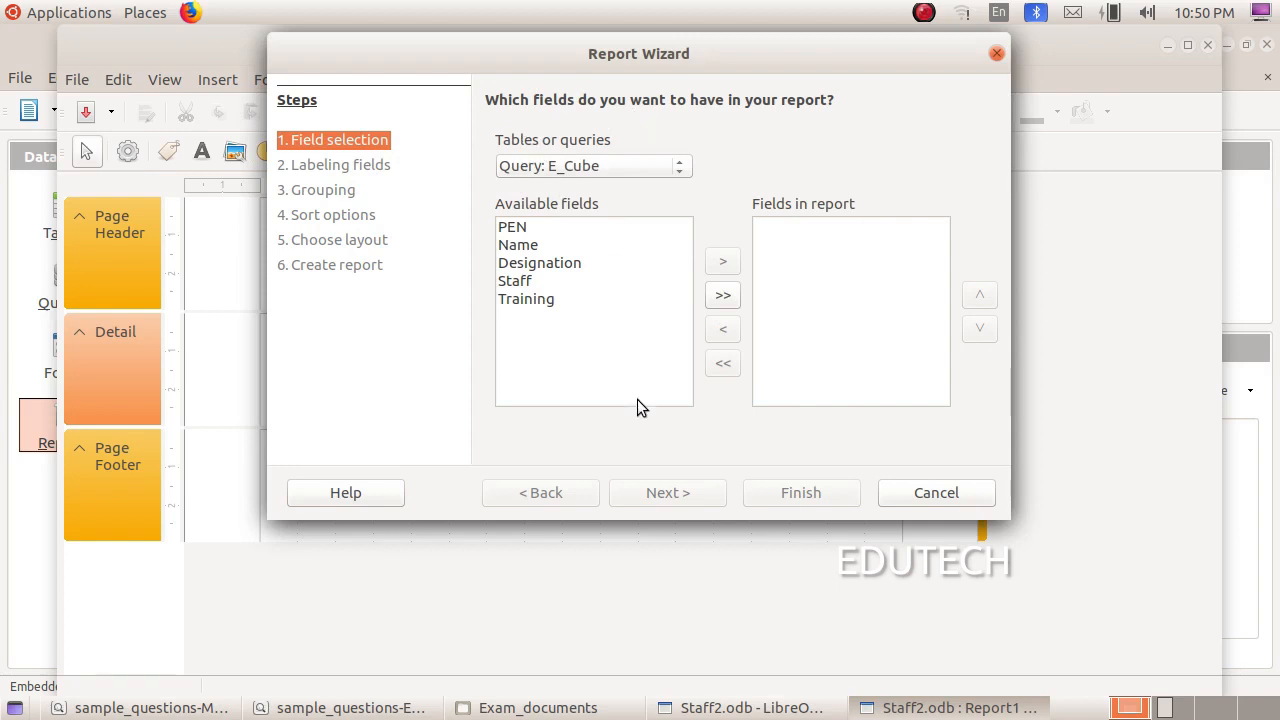
{"action": "mouse_move", "coordinate": [460, 158]}
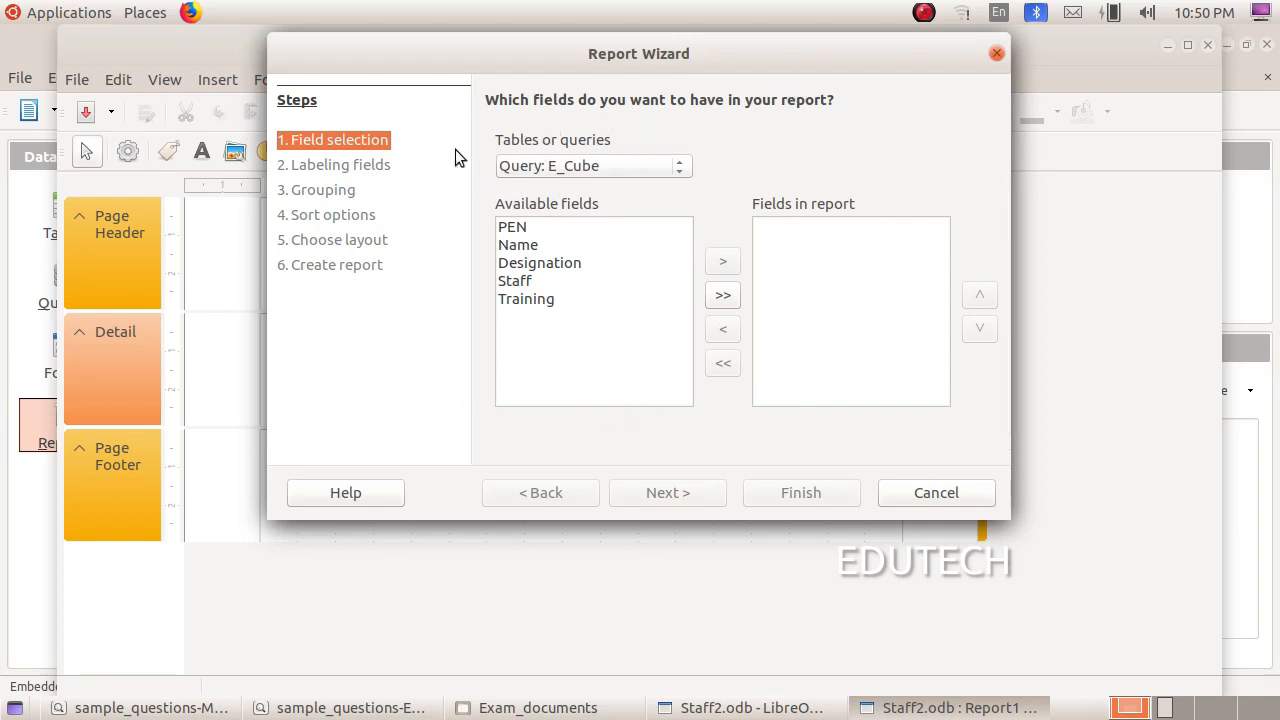
{"action": "mouse_move", "coordinate": [596, 180]}
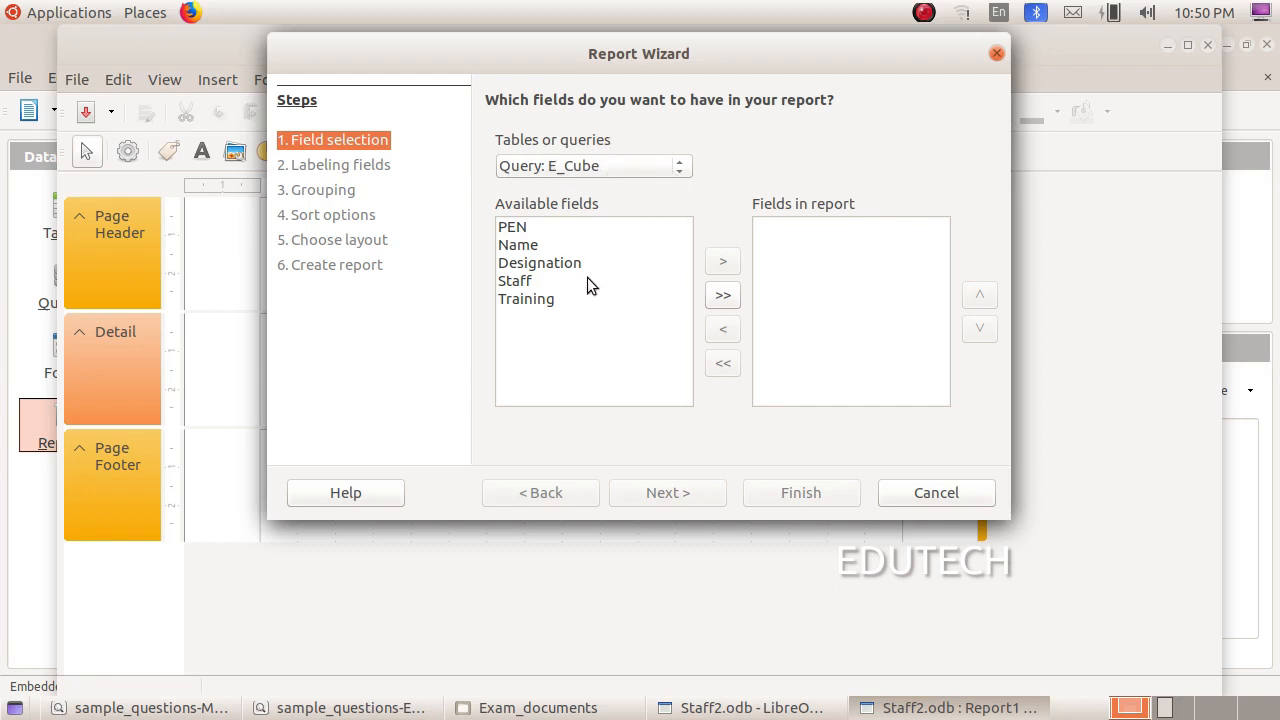
{"action": "mouse_move", "coordinate": [576, 164]}
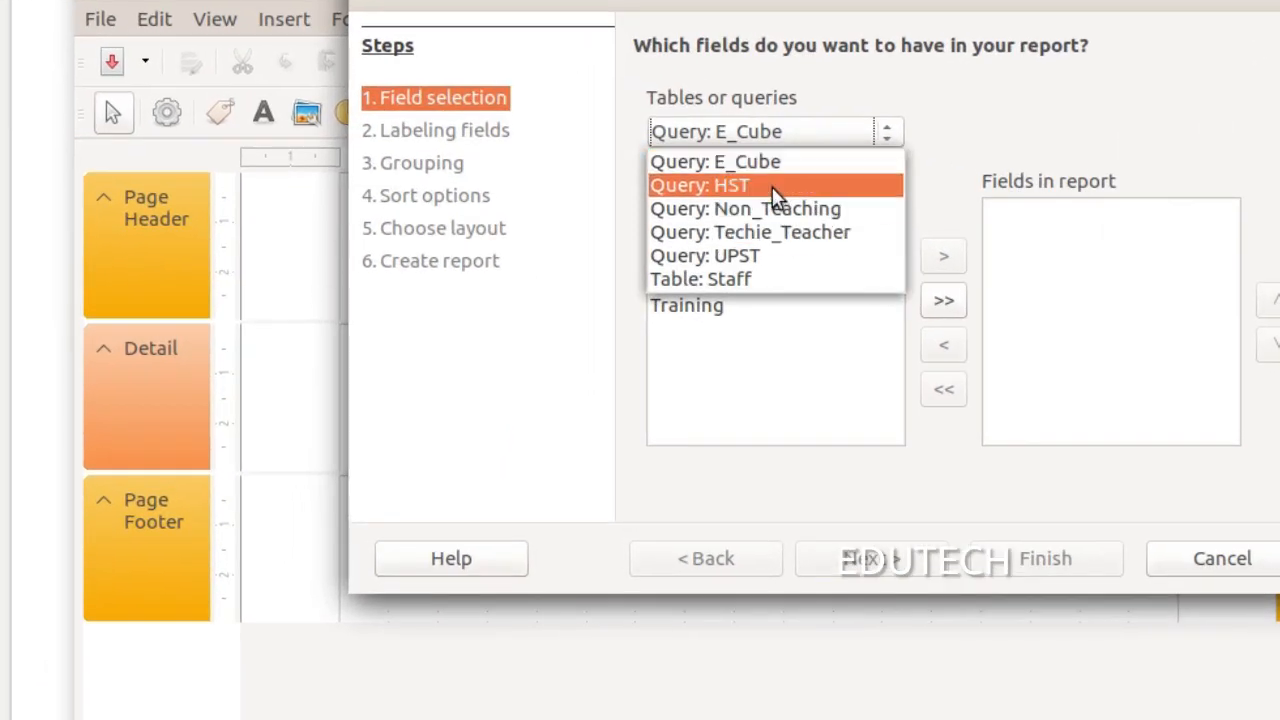
{"action": "left_click", "coordinate": [704, 256]}
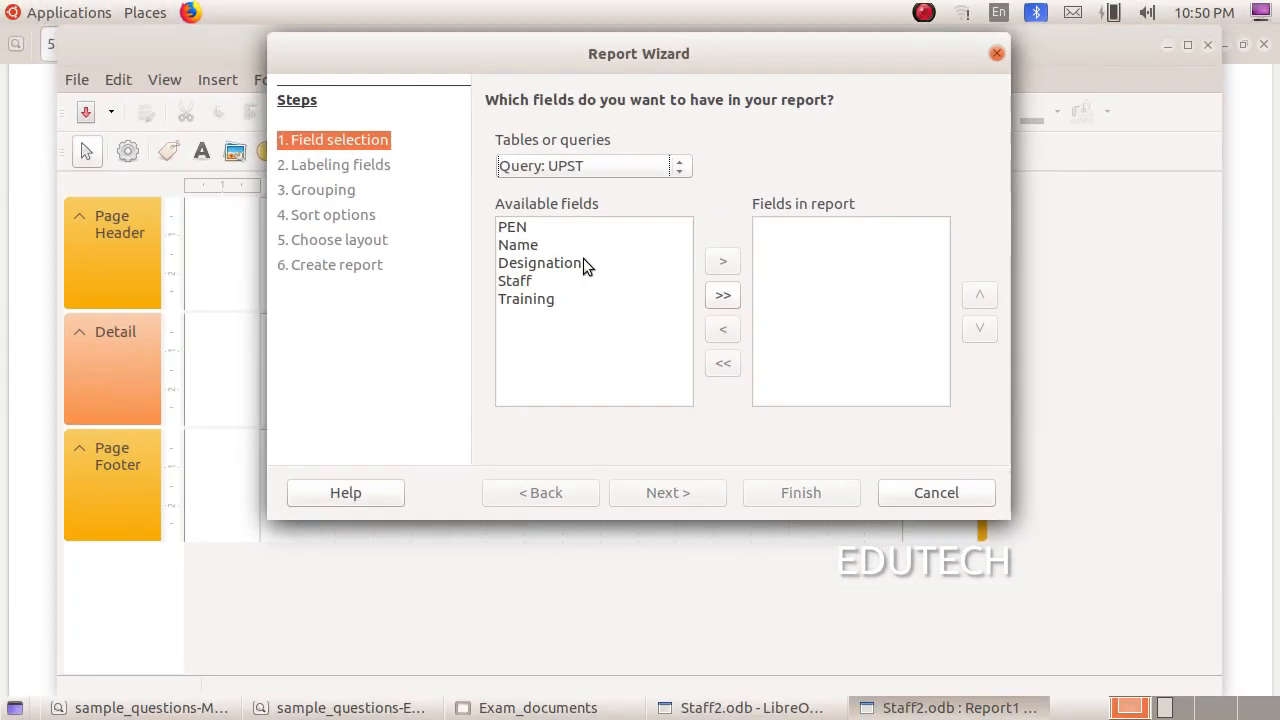
{"action": "mouse_move", "coordinate": [670, 180]}
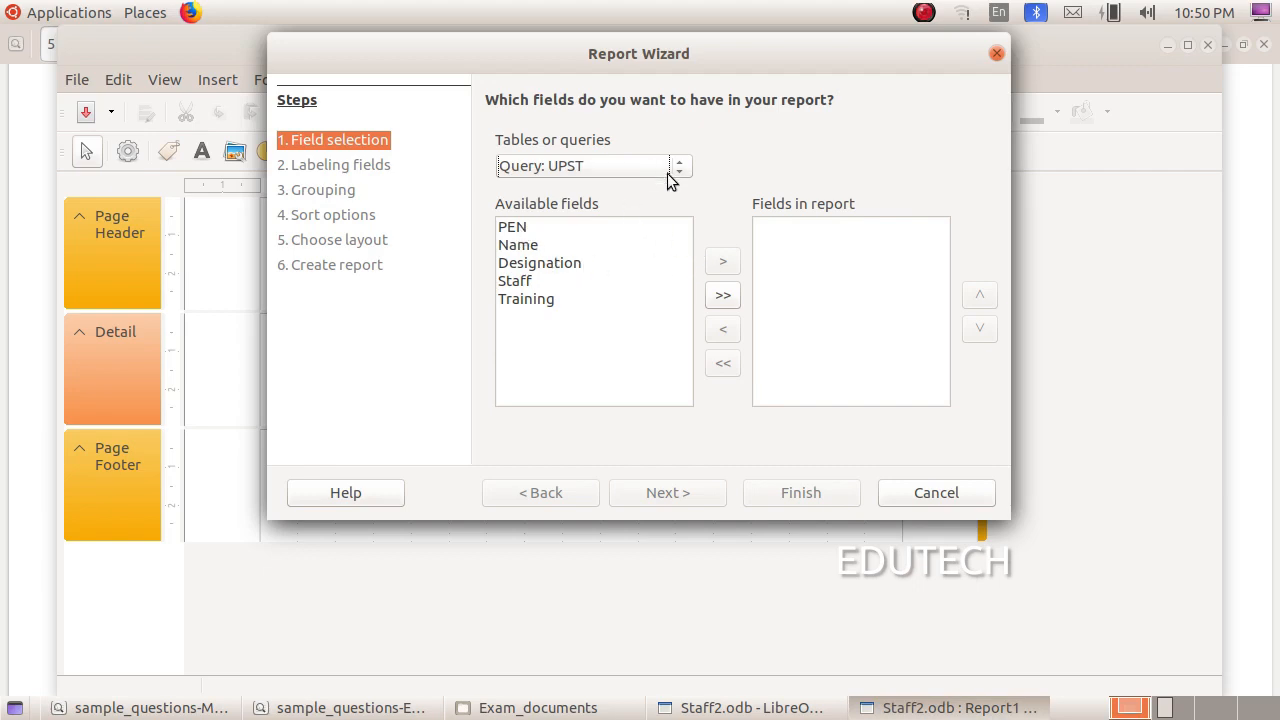
{"action": "mouse_move", "coordinate": [518, 478]}
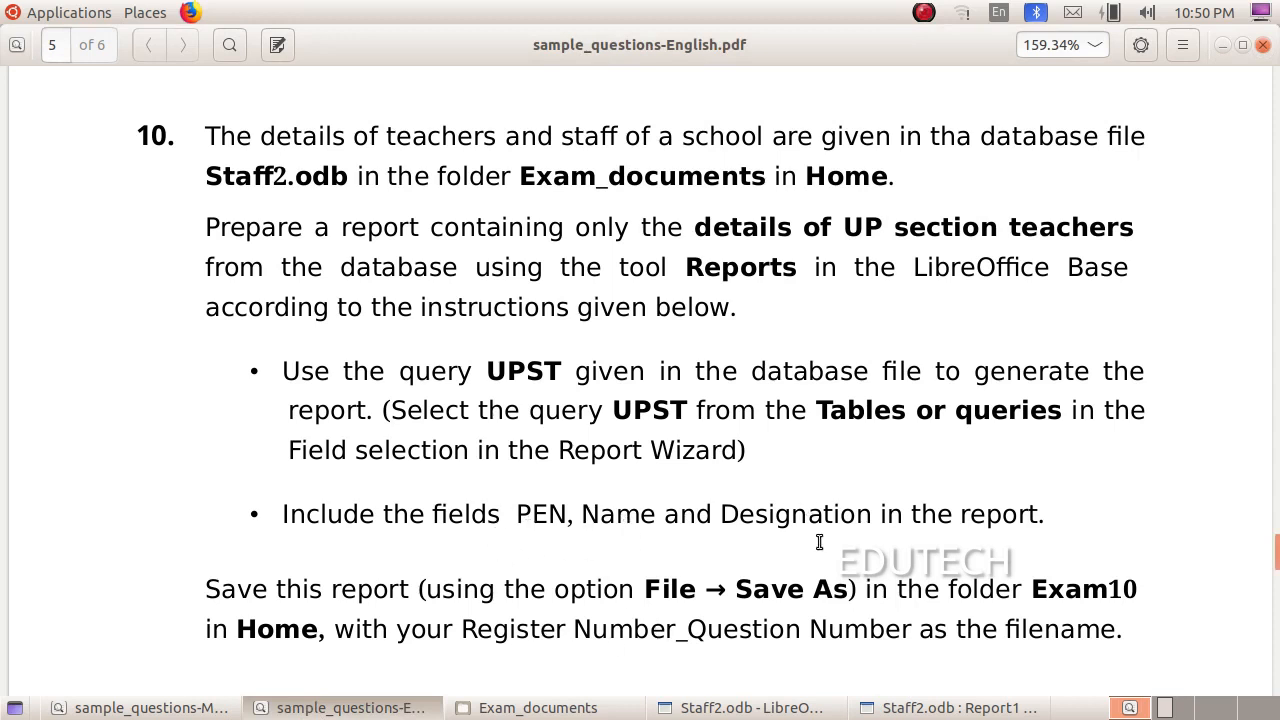
Add PEN, Name and Designation to the report fields and continue to labelling
{"action": "left_click", "coordinate": [958, 708]}
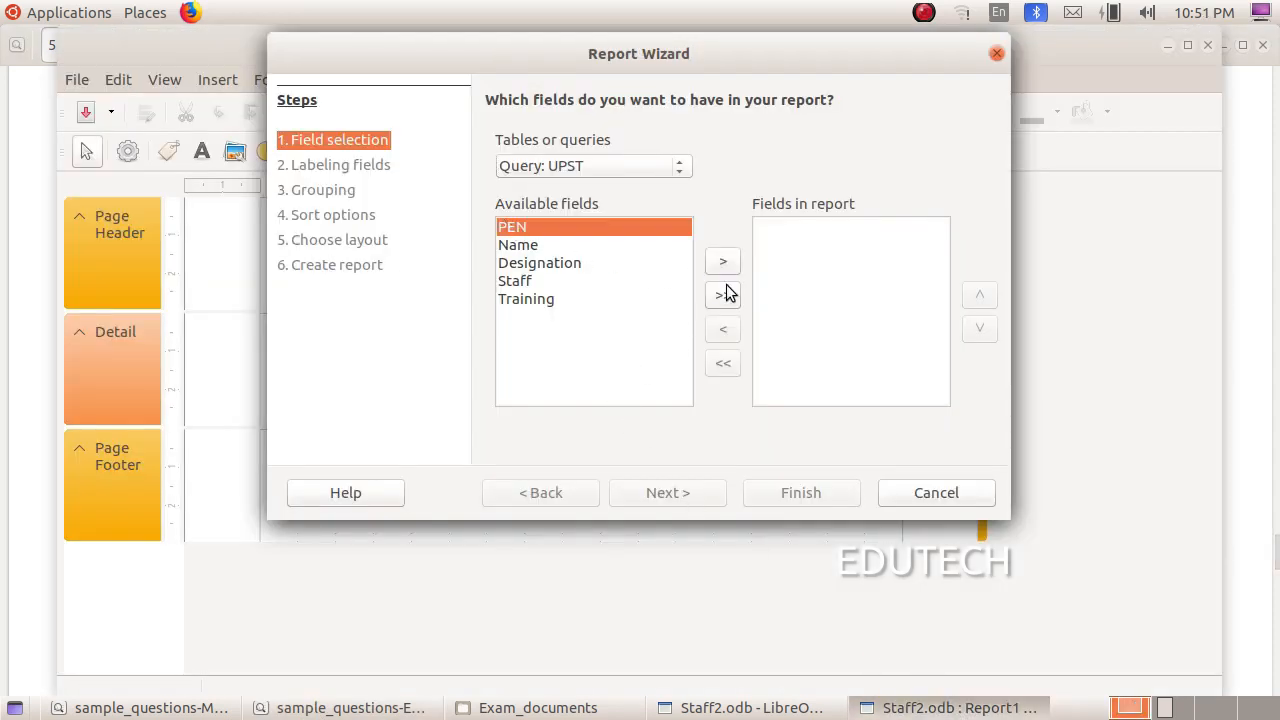
{"action": "left_click", "coordinate": [722, 260]}
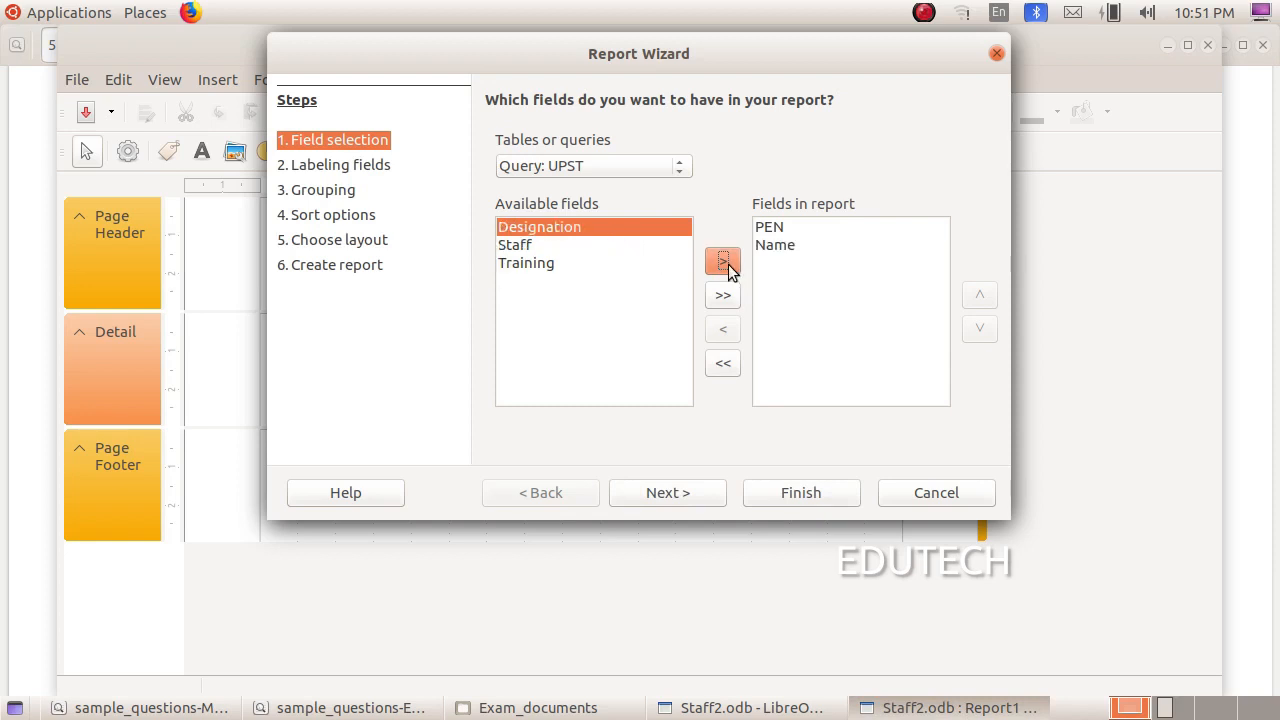
{"action": "left_click", "coordinate": [722, 260]}
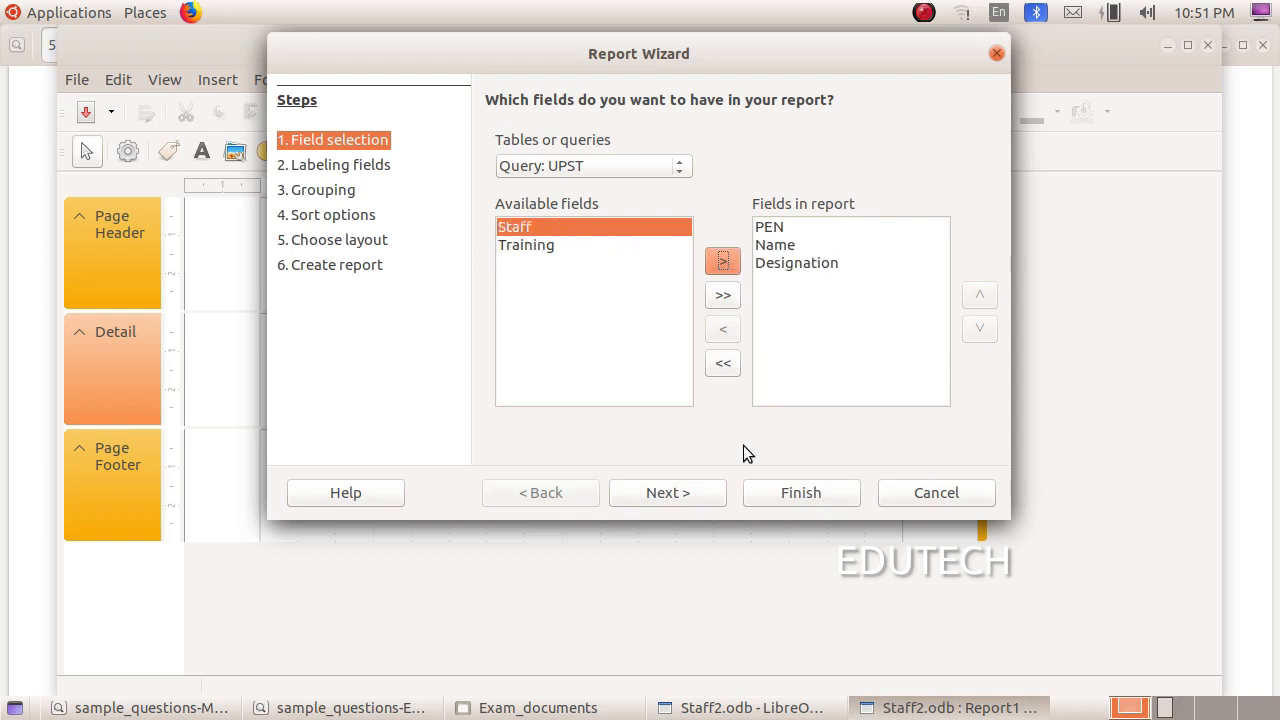
{"action": "left_click", "coordinate": [668, 492]}
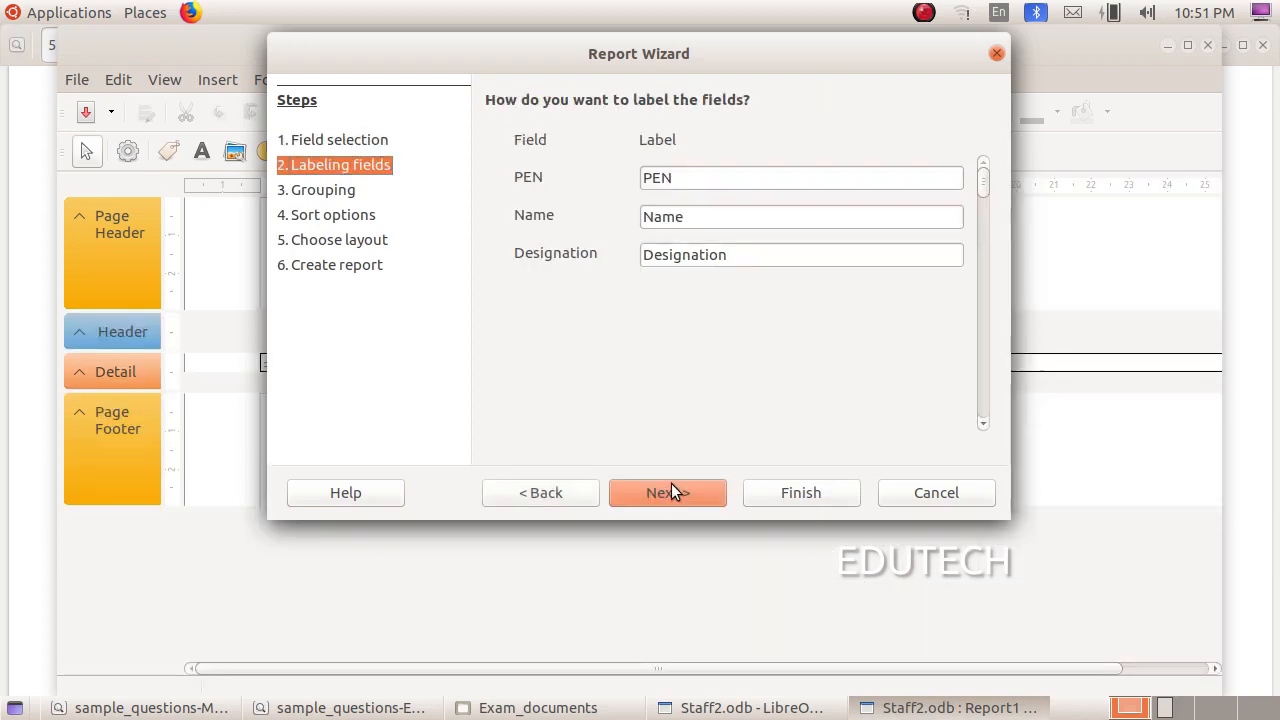
{"action": "mouse_move", "coordinate": [592, 196]}
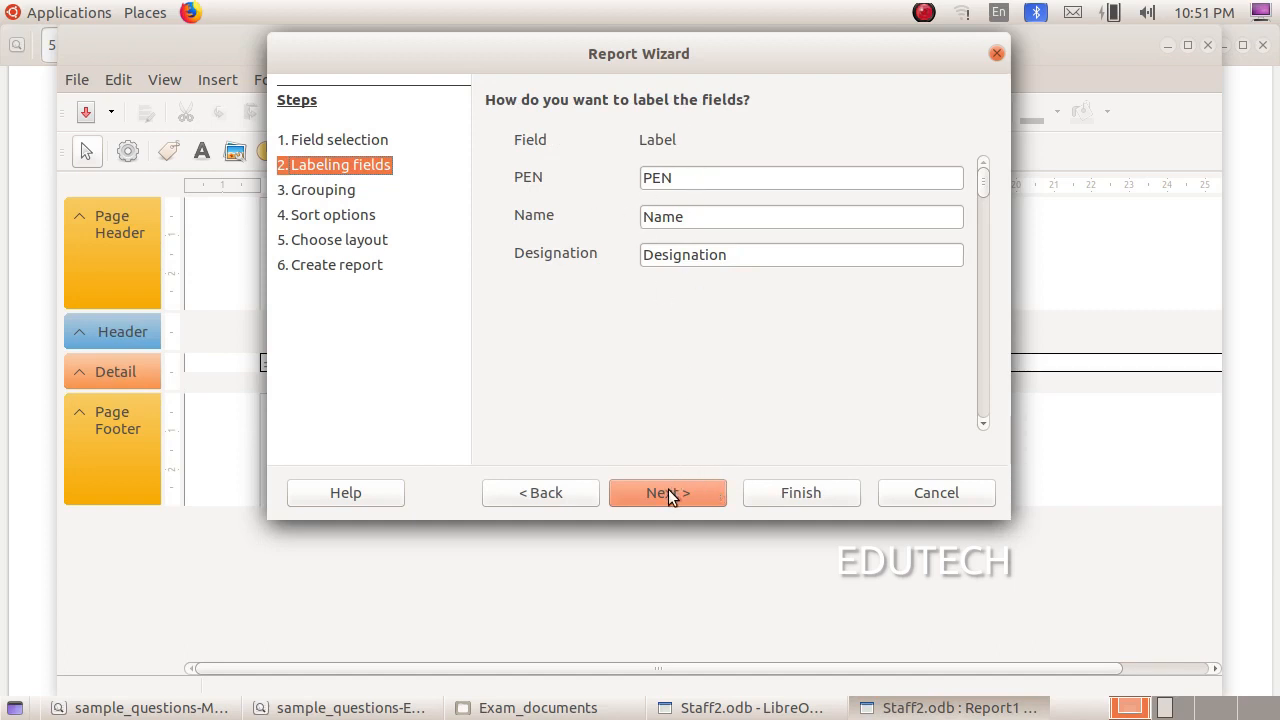
Accept default labels, grouping and sorting to reach the layout step
{"action": "left_click", "coordinate": [668, 492]}
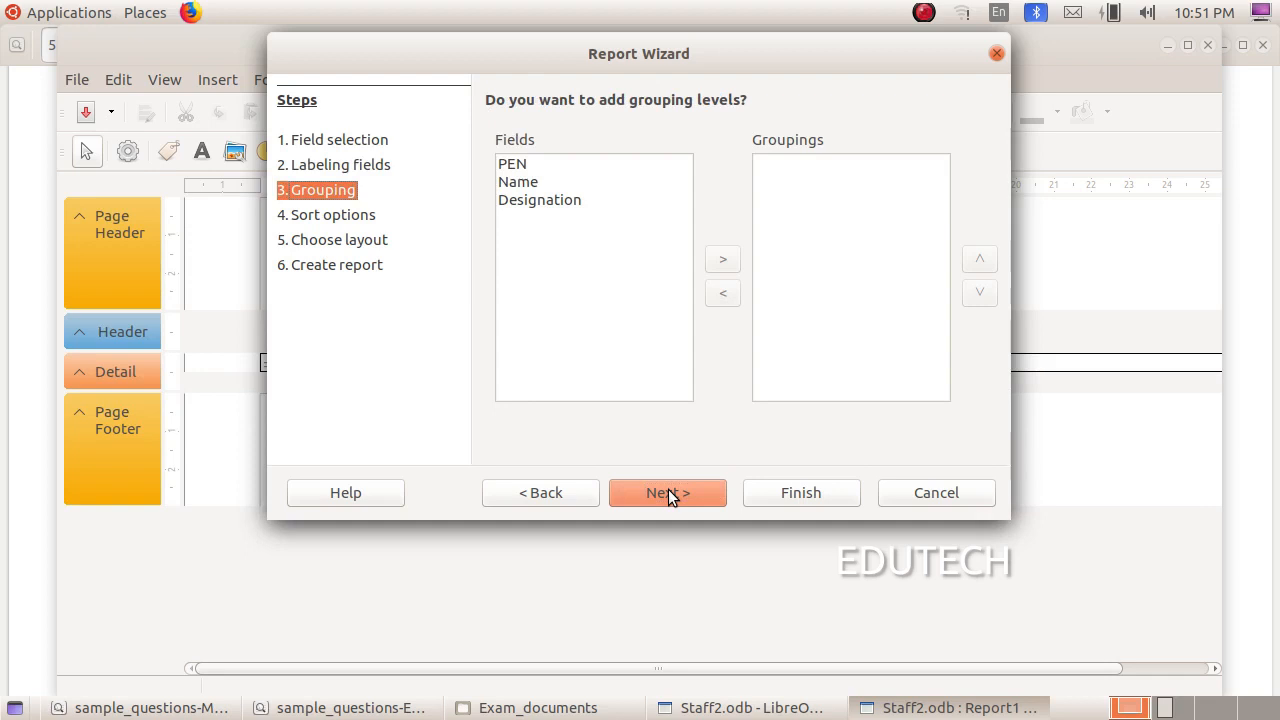
{"action": "mouse_move", "coordinate": [668, 504]}
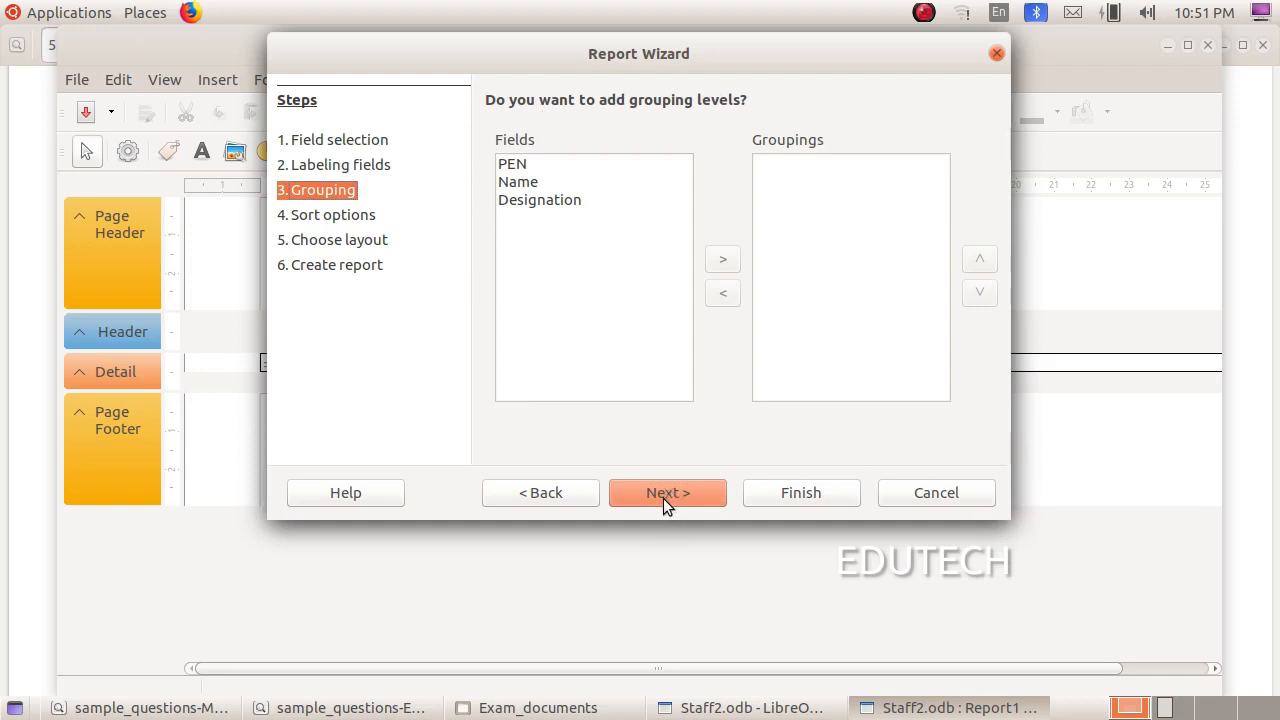
{"action": "left_click", "coordinate": [668, 492]}
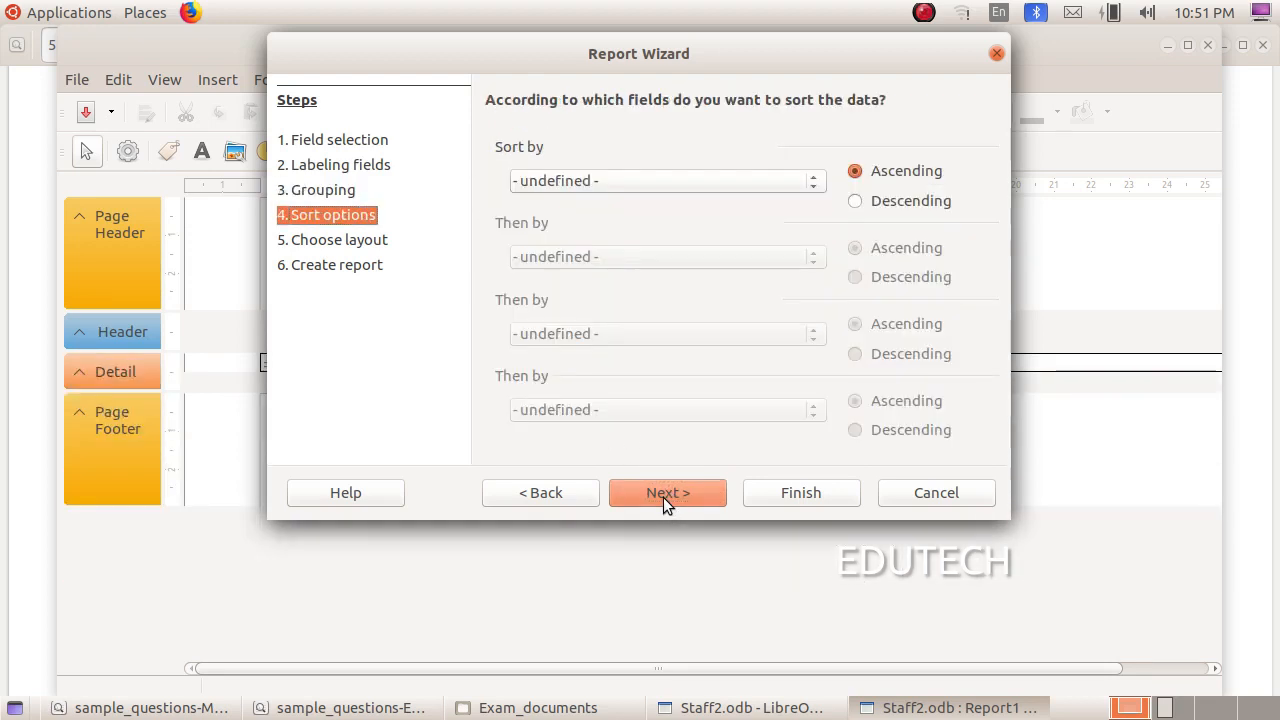
{"action": "left_click", "coordinate": [668, 492]}
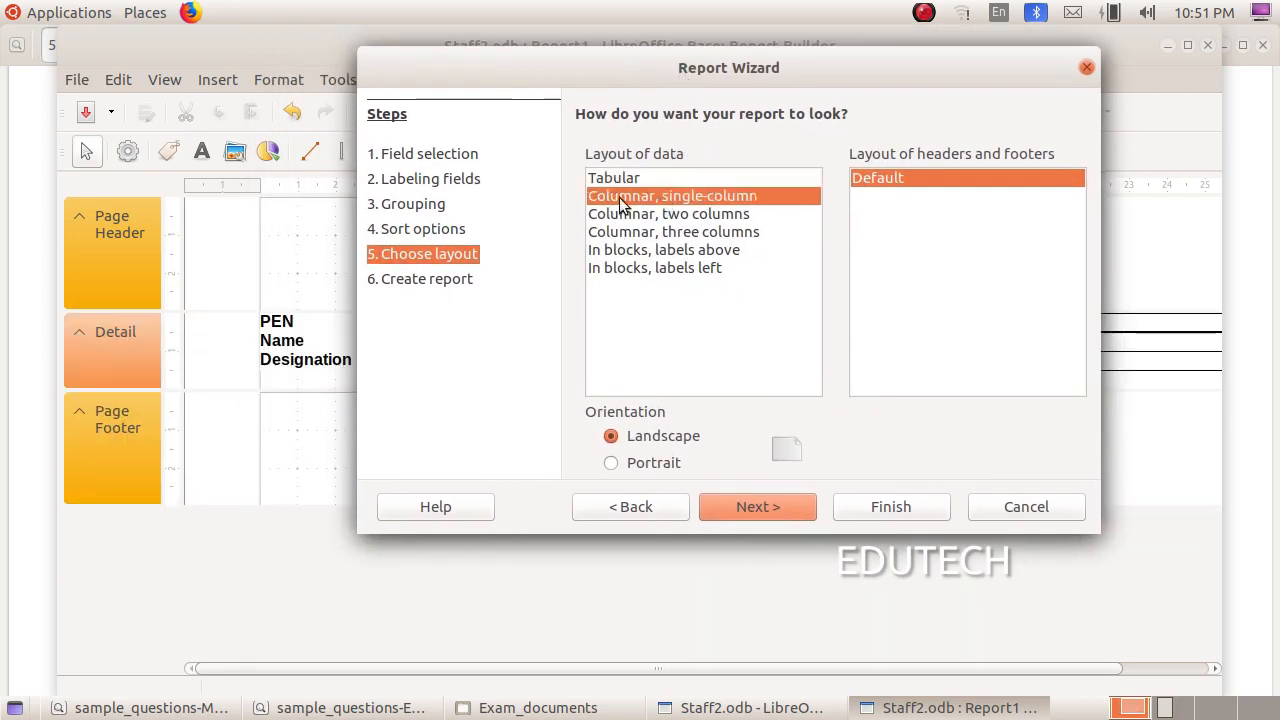
Choose the single-column columnar layout and finish creating the UPST report
{"action": "left_click", "coordinate": [664, 250]}
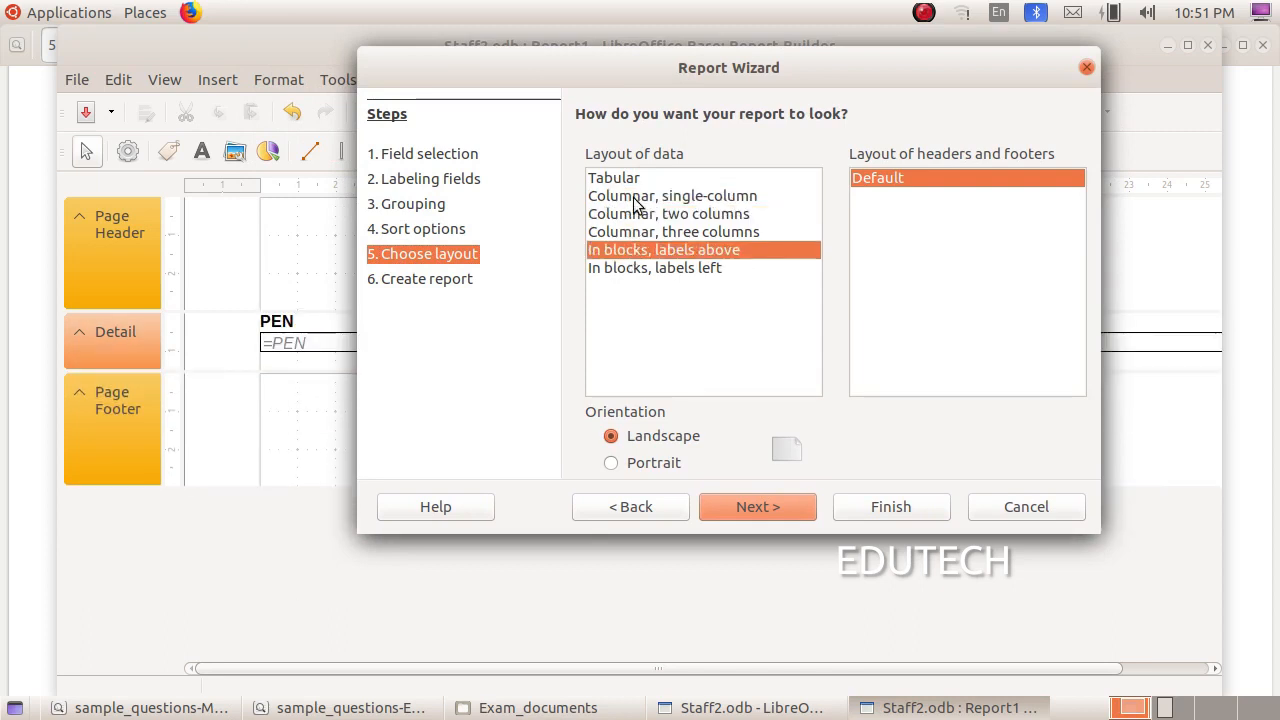
{"action": "left_click", "coordinate": [672, 196]}
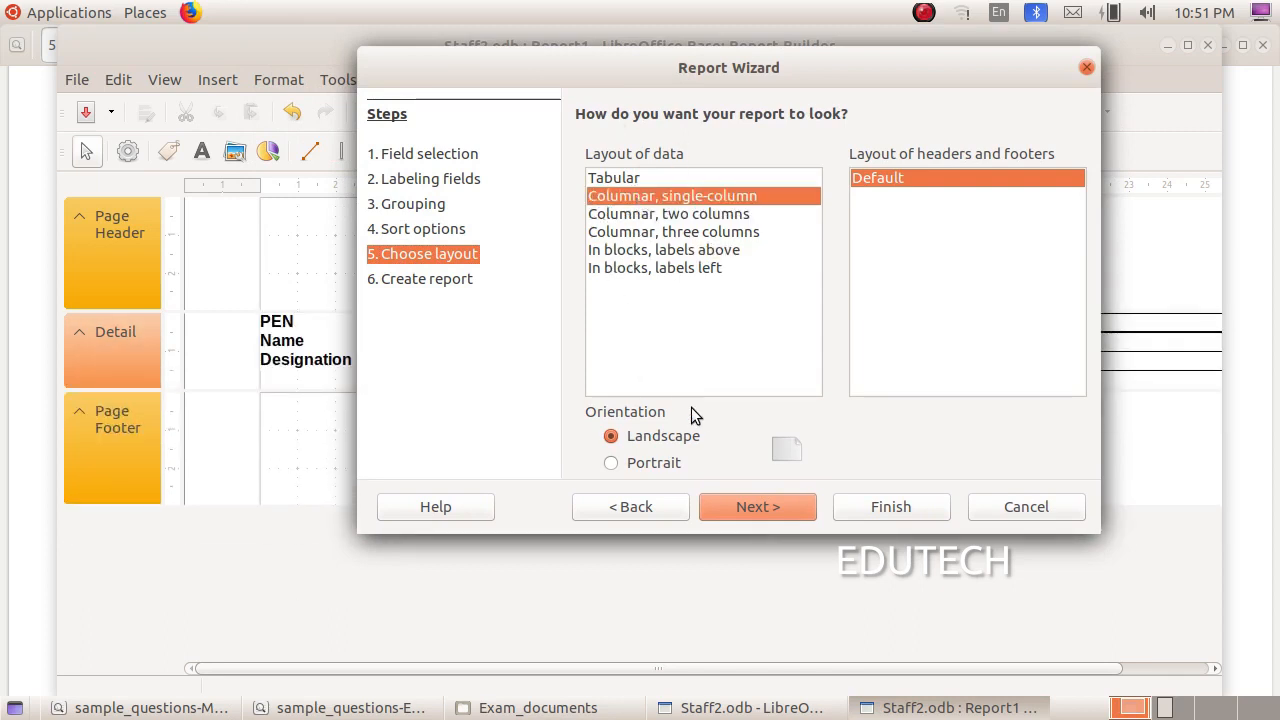
{"action": "left_click", "coordinate": [756, 506]}
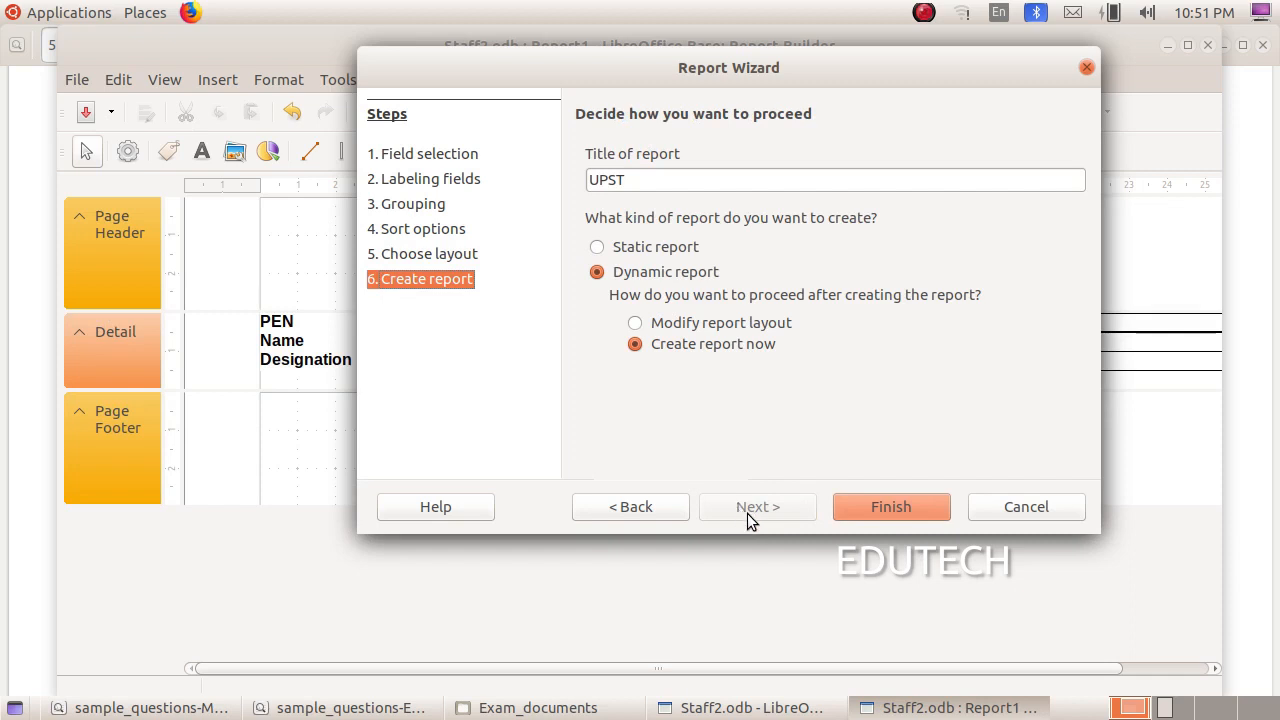
{"action": "mouse_move", "coordinate": [588, 204]}
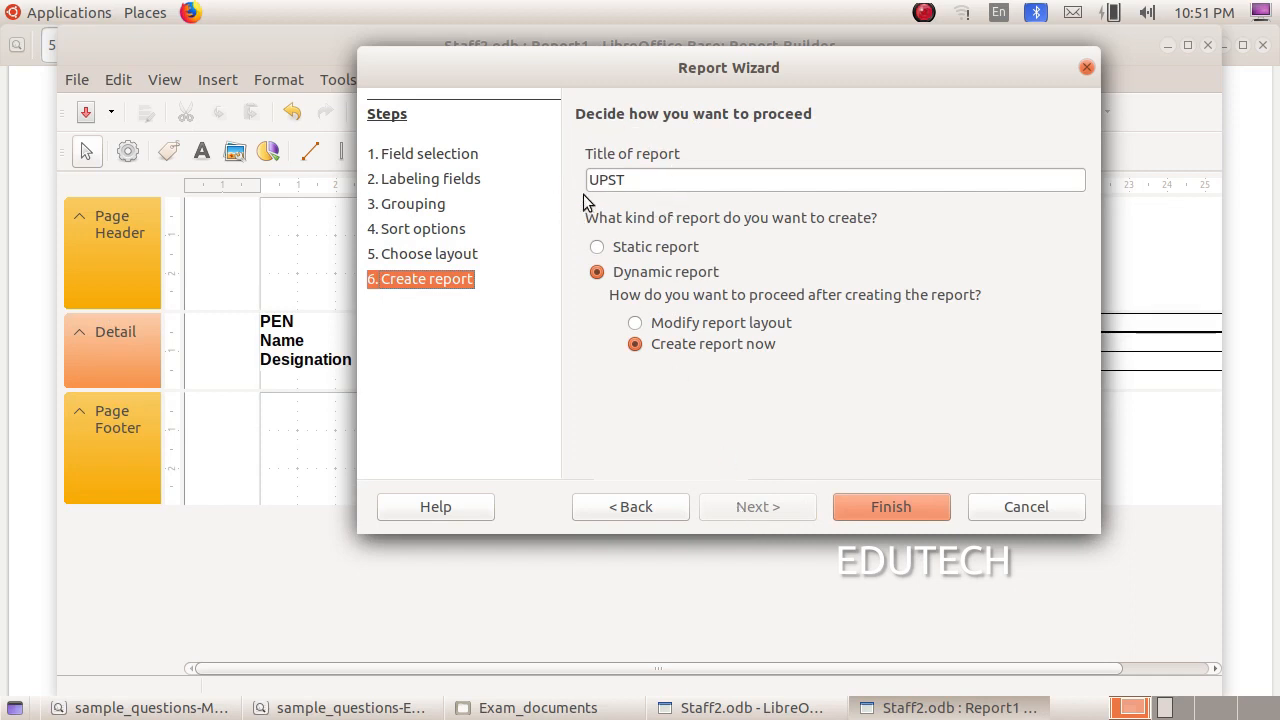
{"action": "mouse_move", "coordinate": [616, 204]}
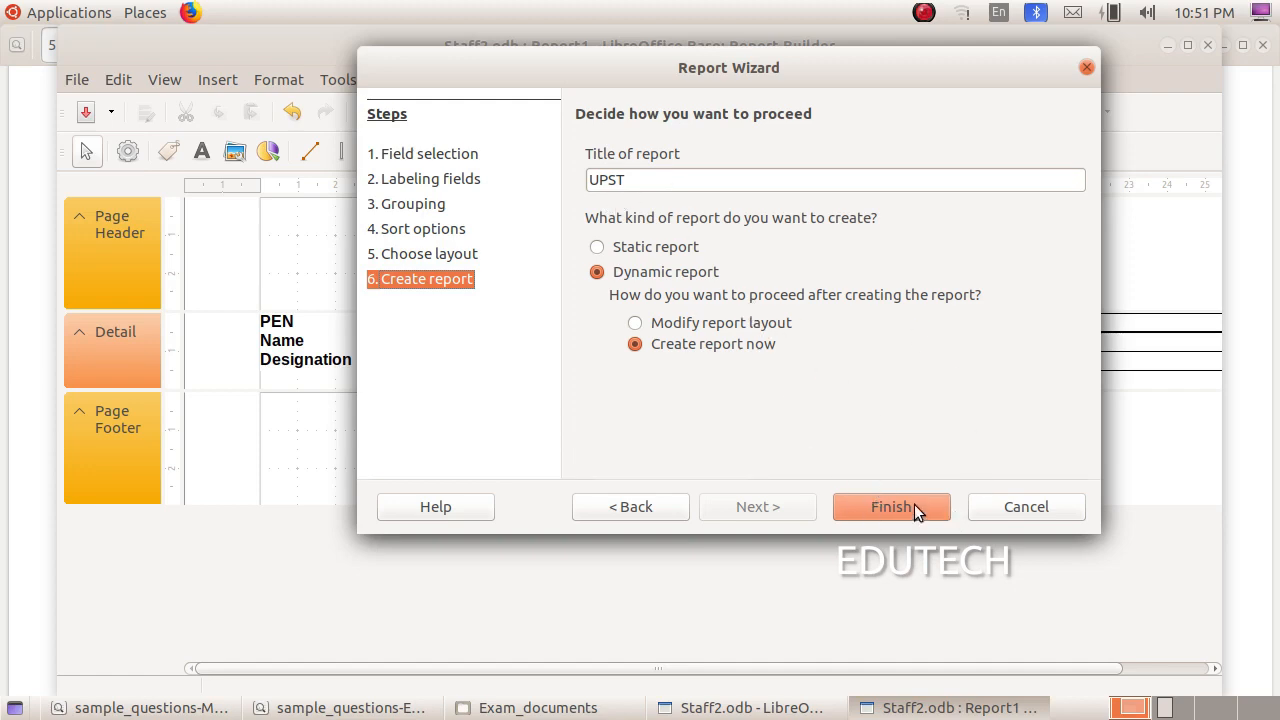
{"action": "left_click", "coordinate": [890, 506]}
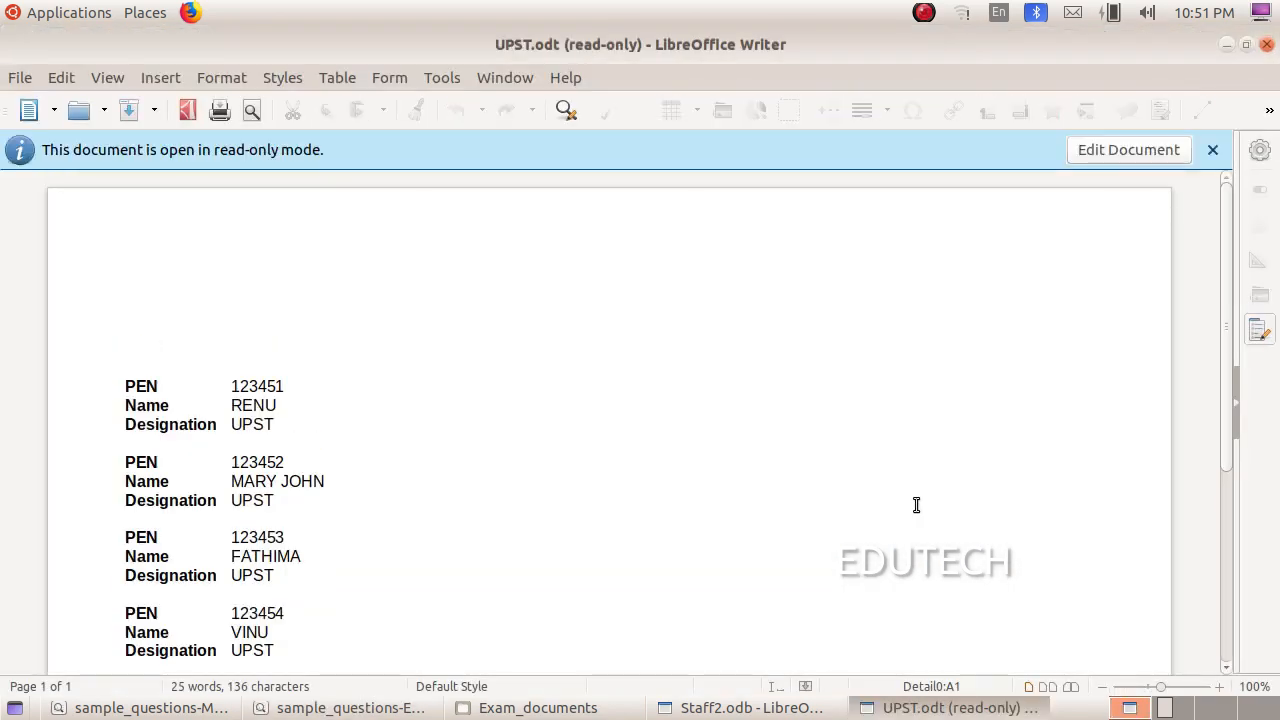
Scroll through the generated UPST report and close it
{"action": "scroll", "scroll_direction": "down", "scroll_amount": 3}
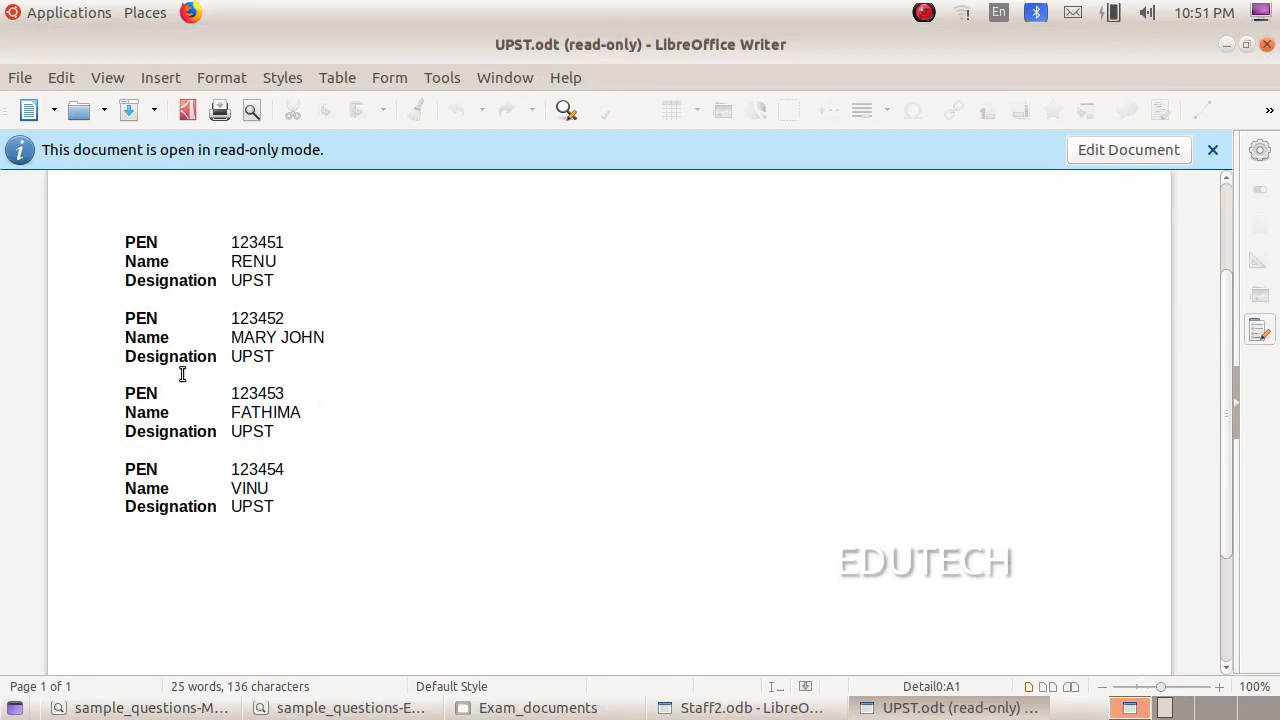
{"action": "mouse_move", "coordinate": [204, 380]}
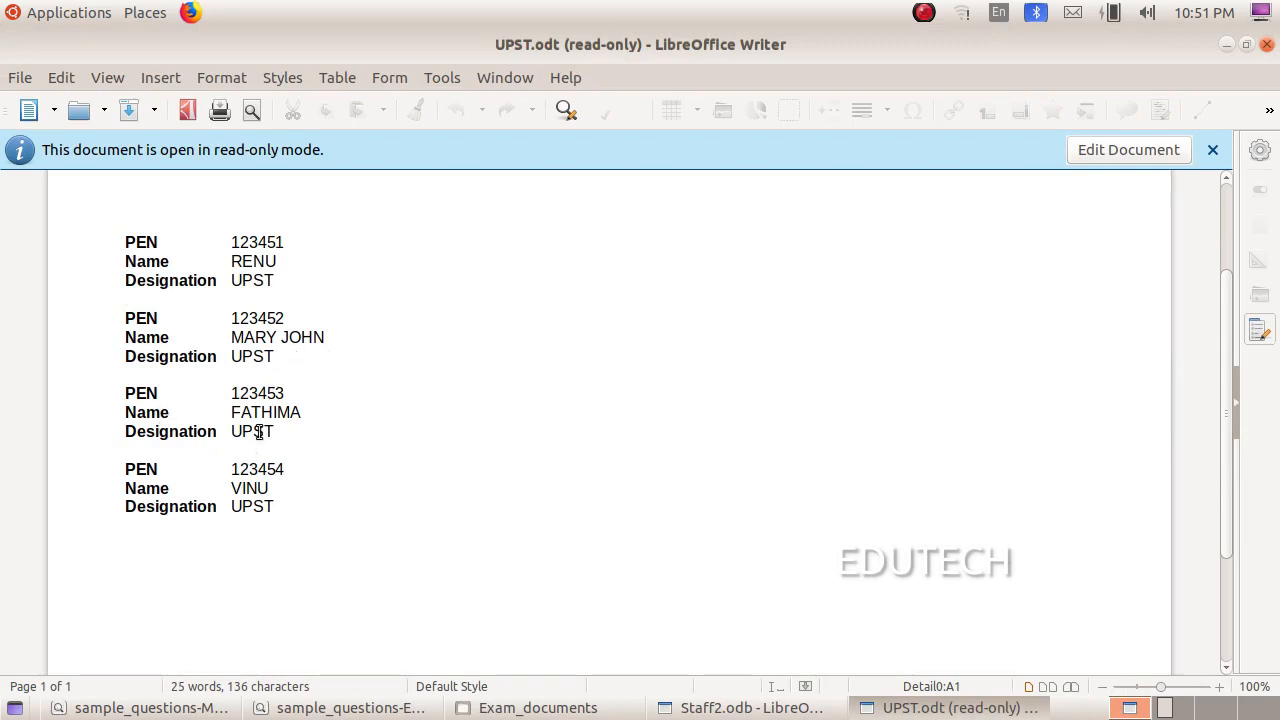
{"action": "mouse_move", "coordinate": [1264, 44]}
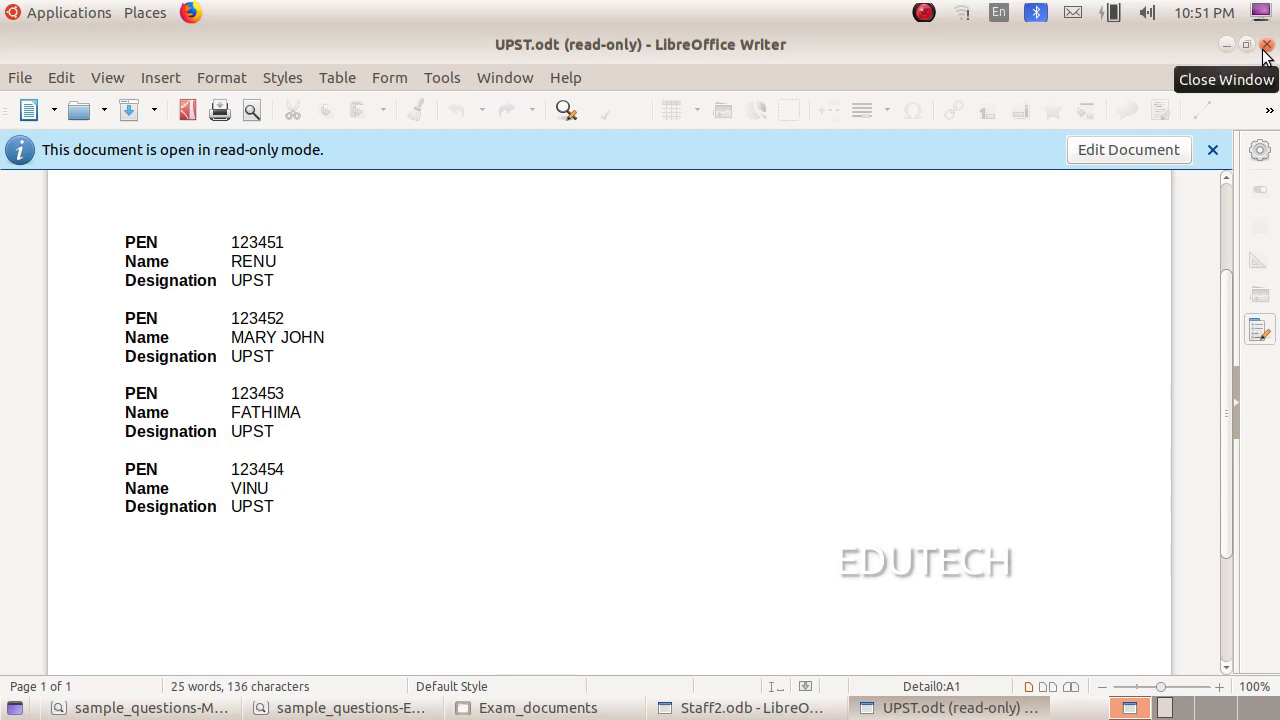
{"action": "left_click", "coordinate": [350, 708]}
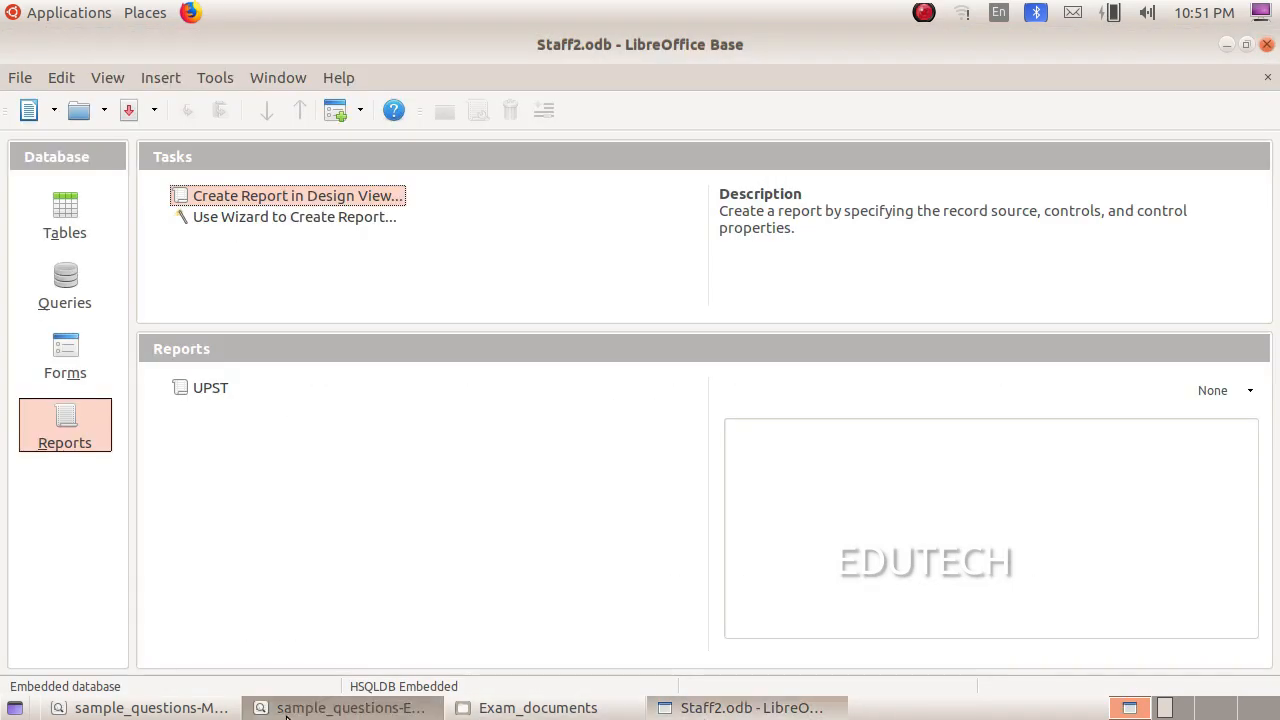
Check the saving instructions in the PDF and return to the Base window
{"action": "left_click", "coordinate": [350, 708]}
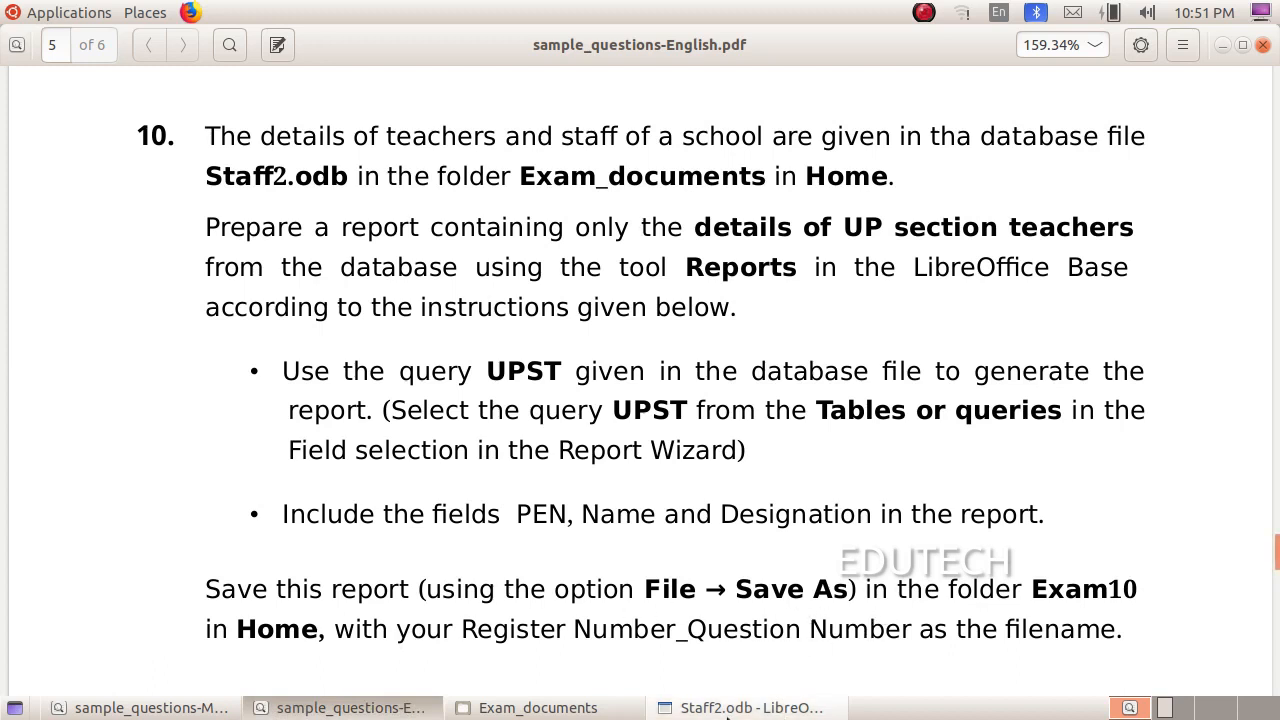
{"action": "left_click", "coordinate": [752, 708]}
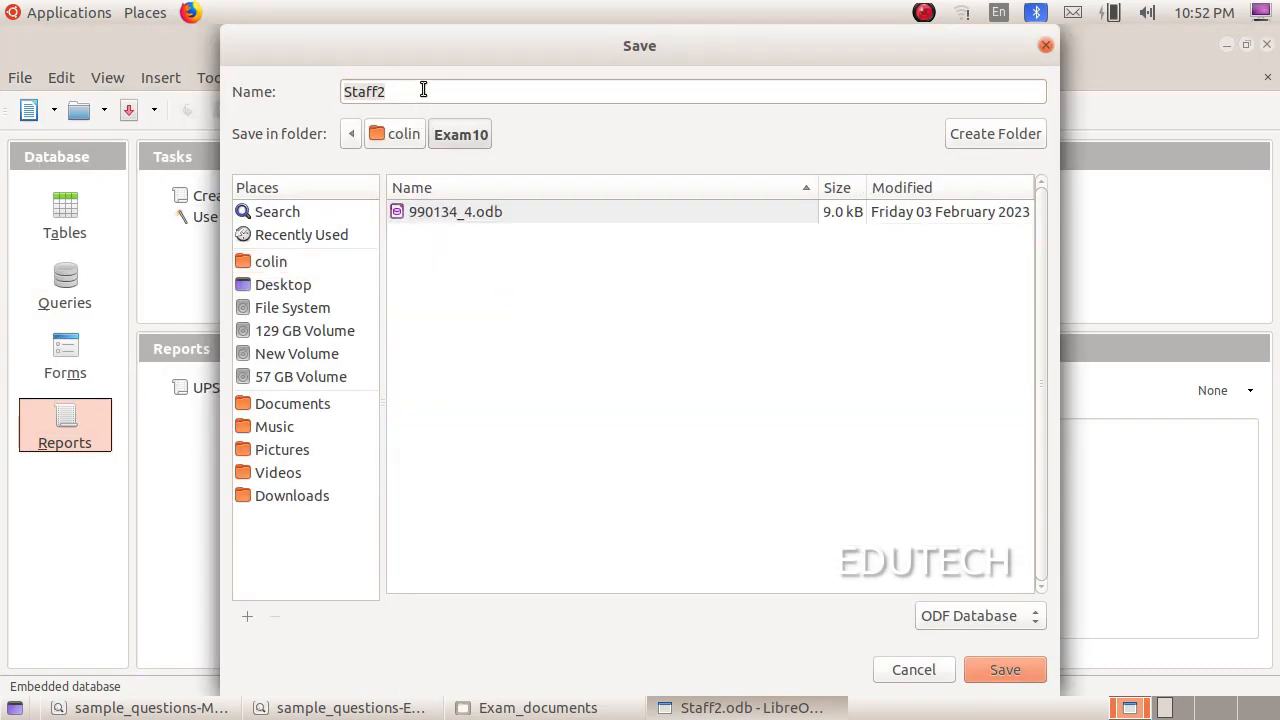
Save the database as 990345_3 in the Exam10 folder, correcting _2 to _3
{"action": "type", "text": "990345"}
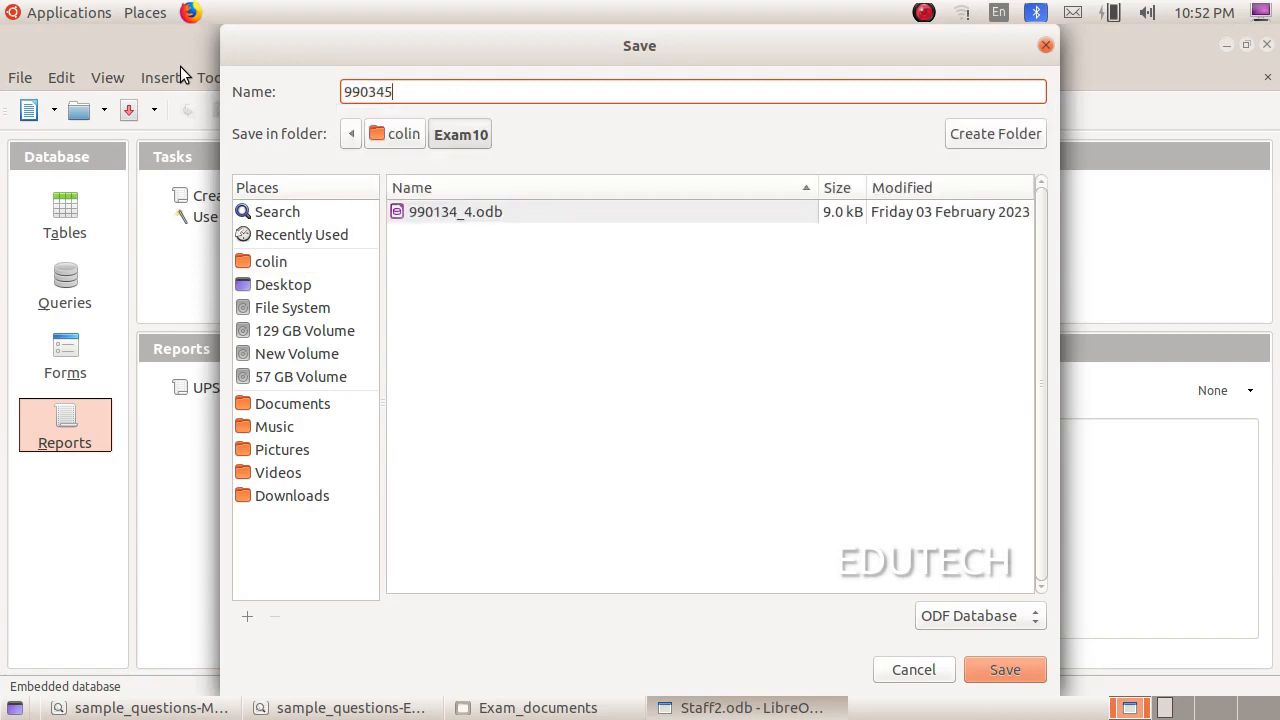
{"action": "type", "text": "_2"}
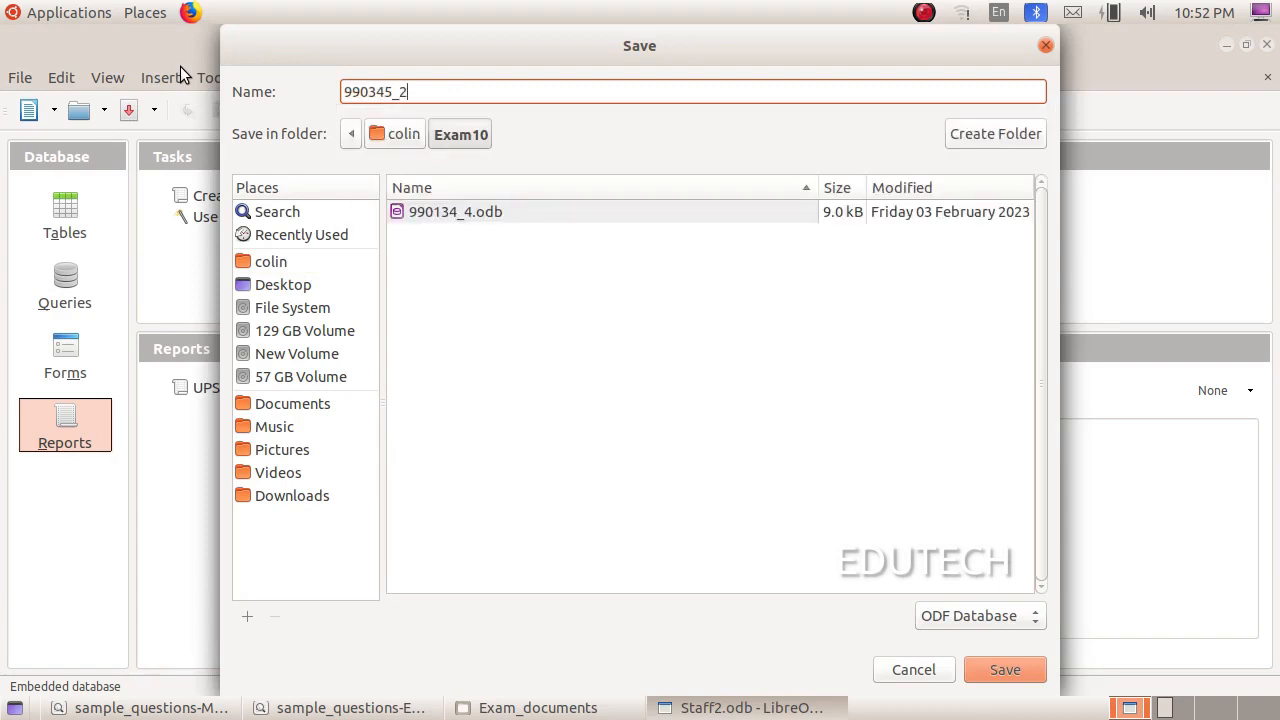
{"action": "key", "text": "BackSpace"}
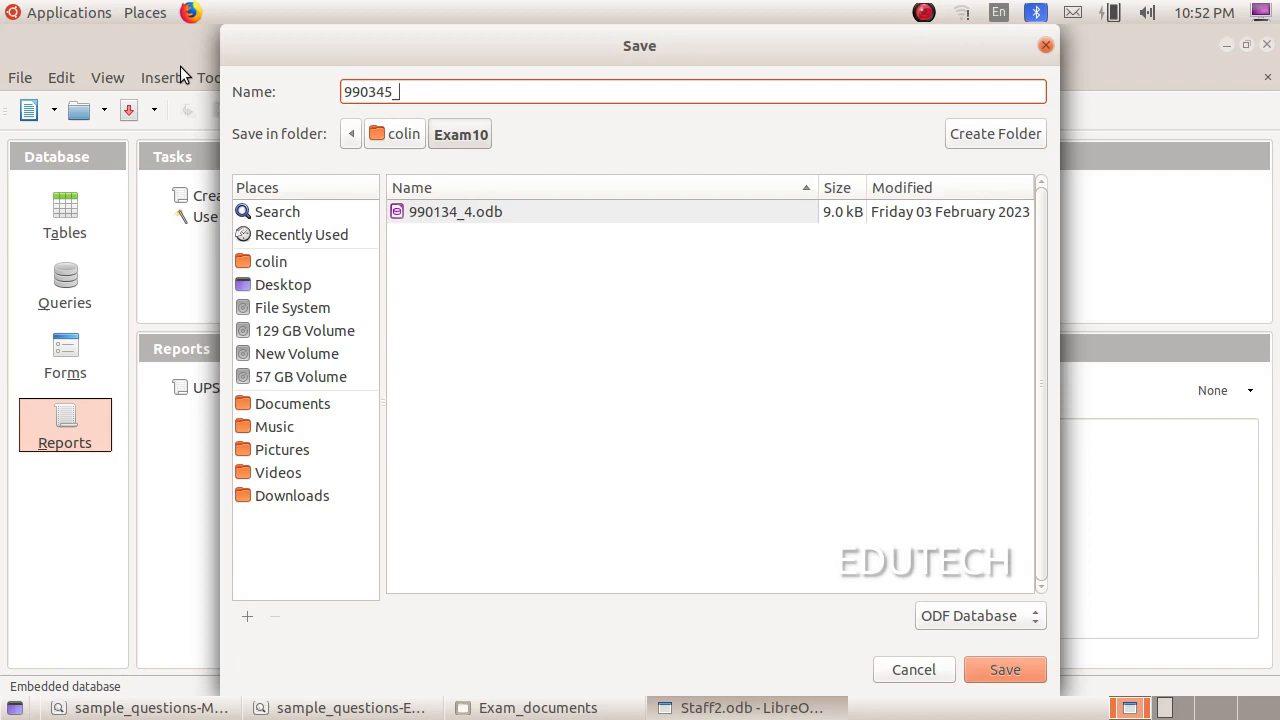
{"action": "type", "text": "3"}
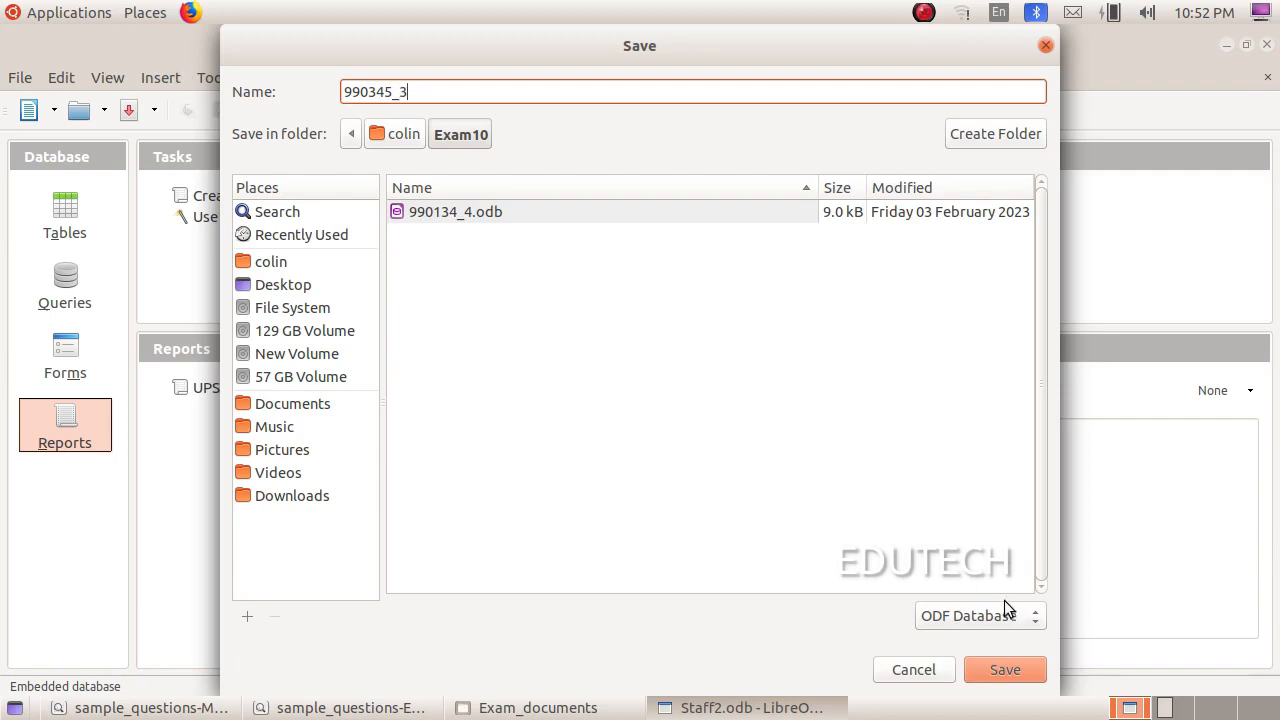
{"action": "left_click", "coordinate": [1004, 668]}
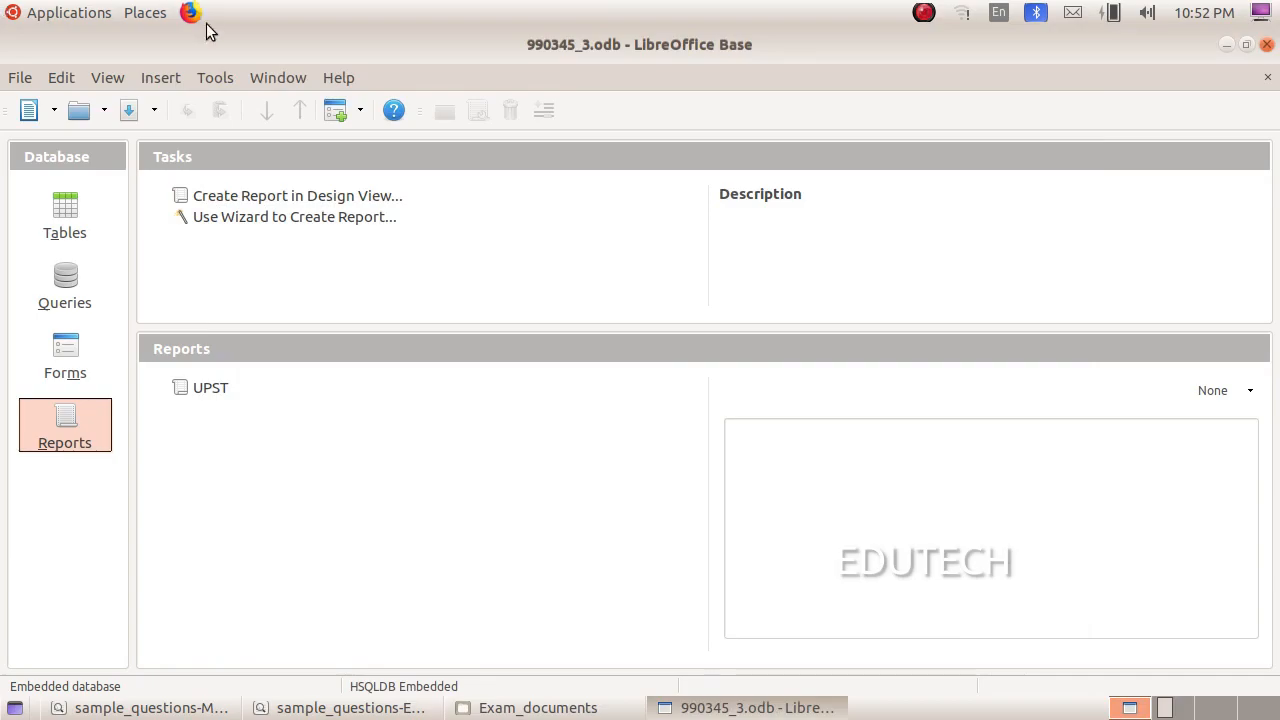